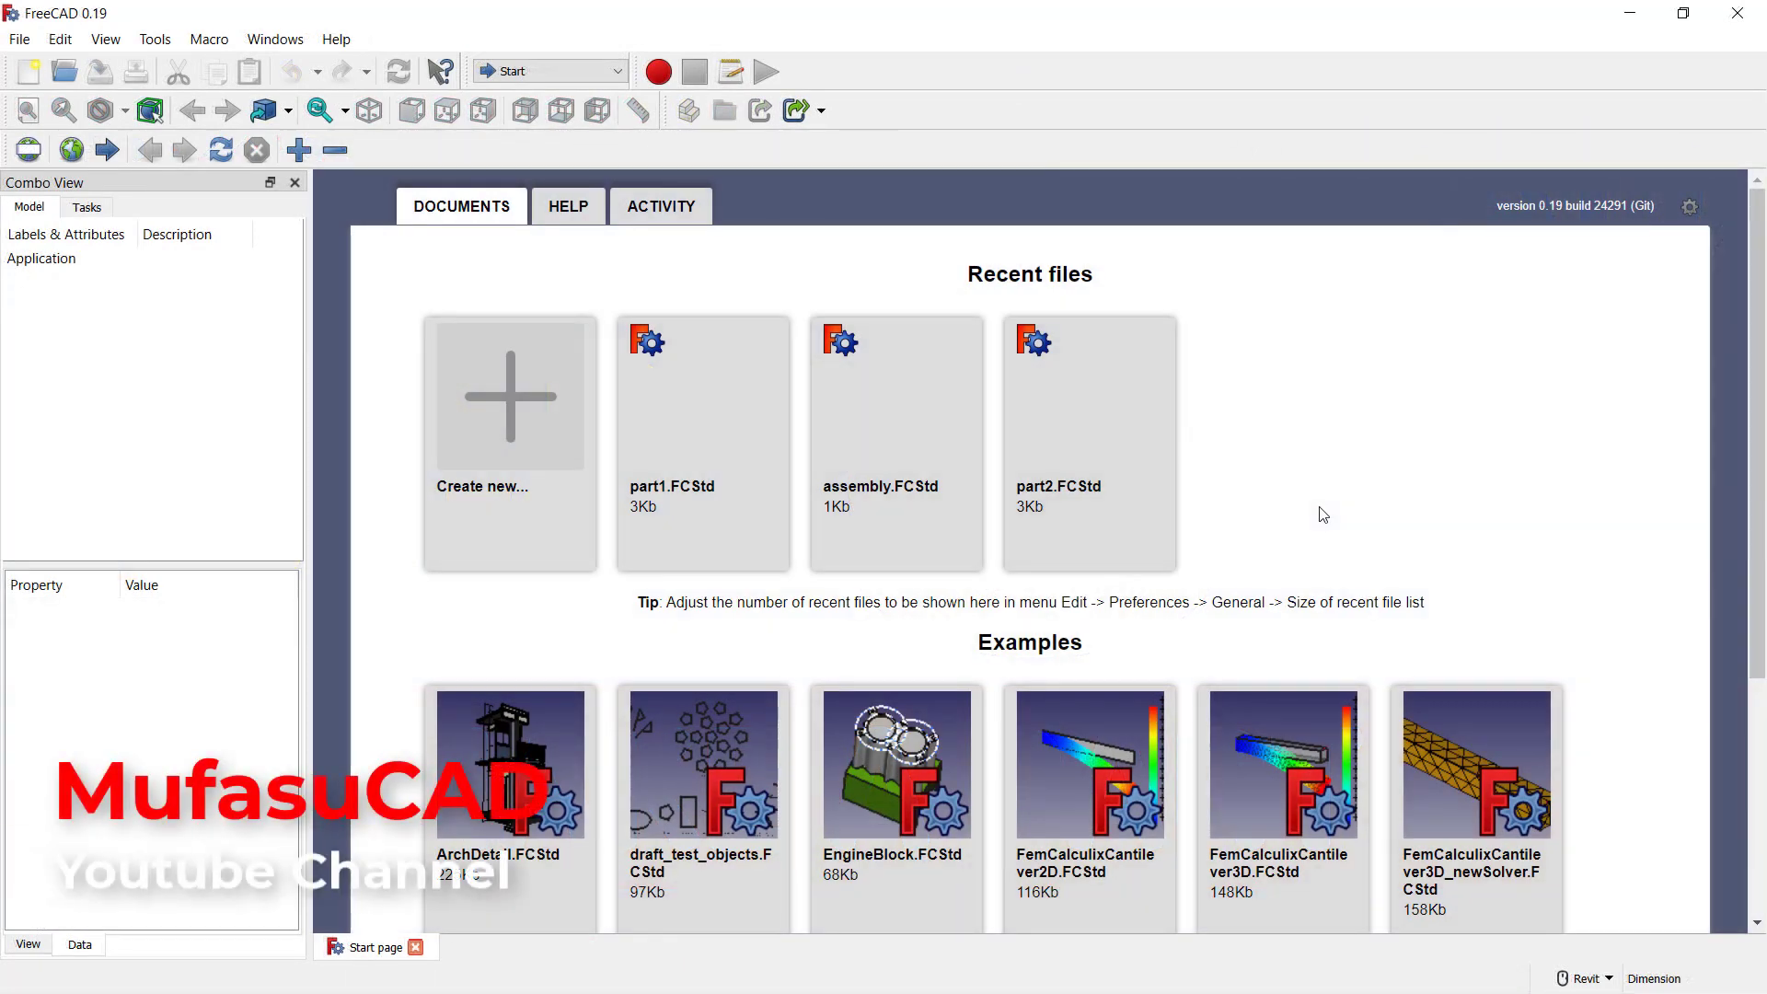
mouse_move(1321, 486)
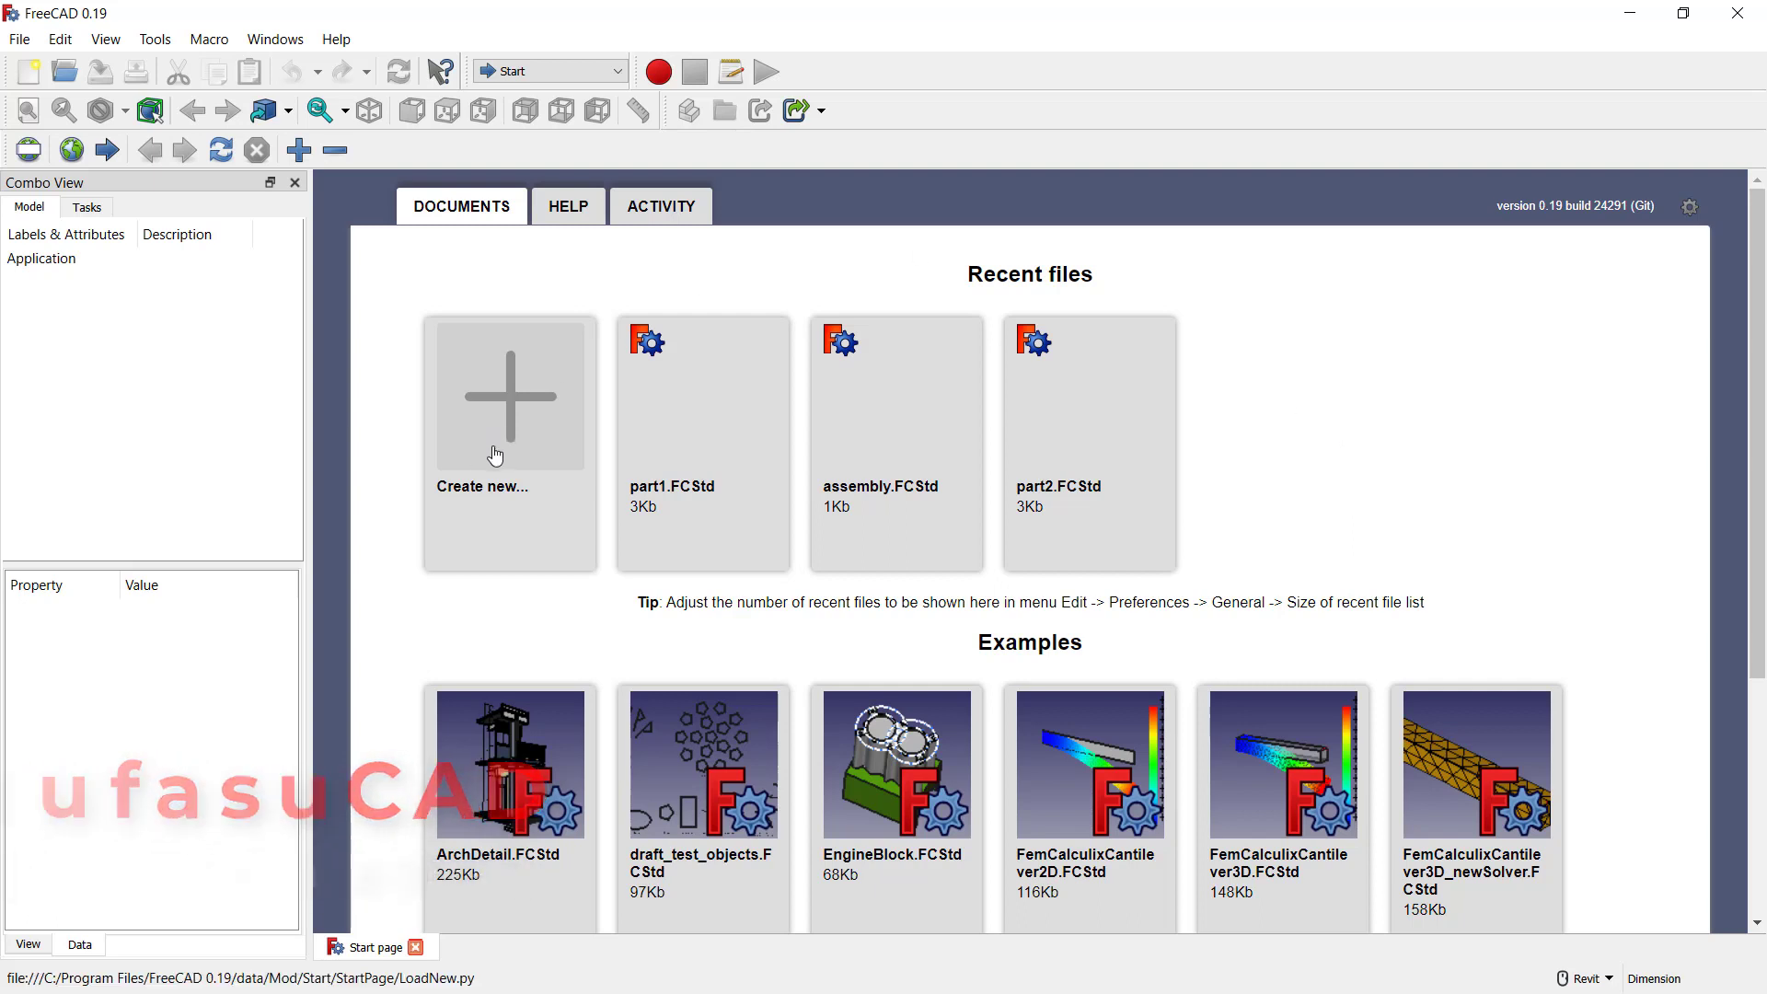
- Create a new Unnamed document from the Start page
click(508, 395)
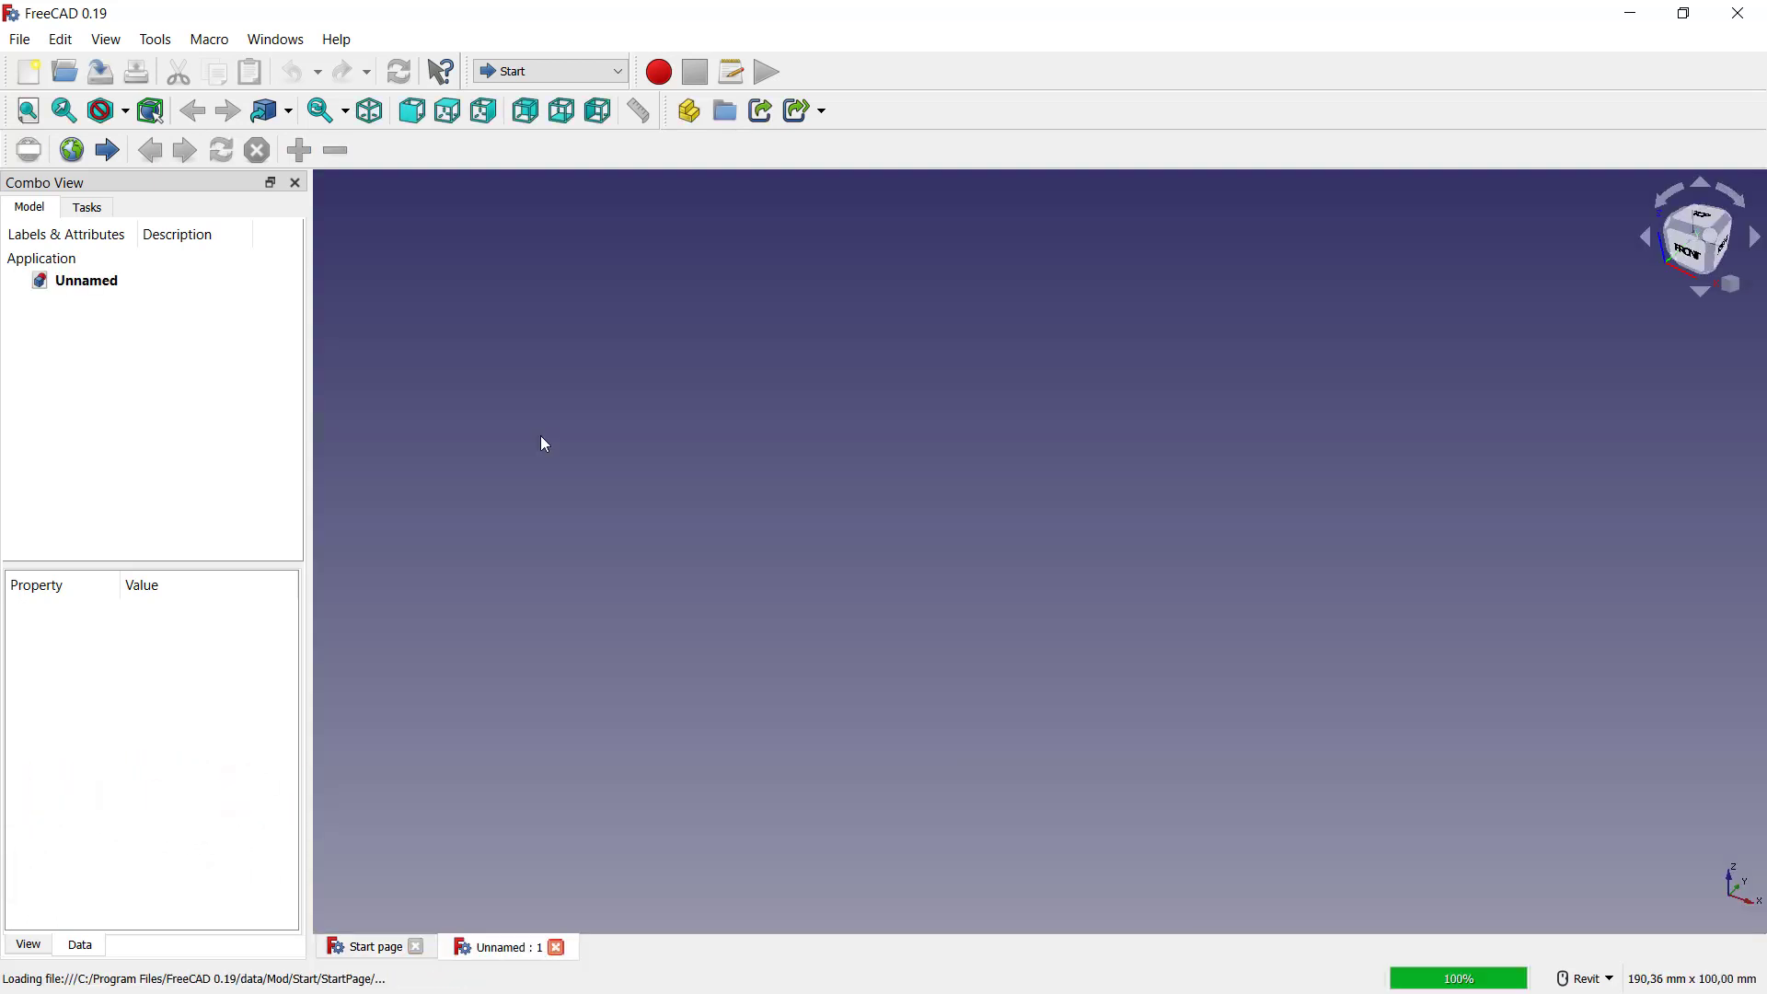
- Switch to Part Design and start a sketch on the XY_Plane
click(551, 71)
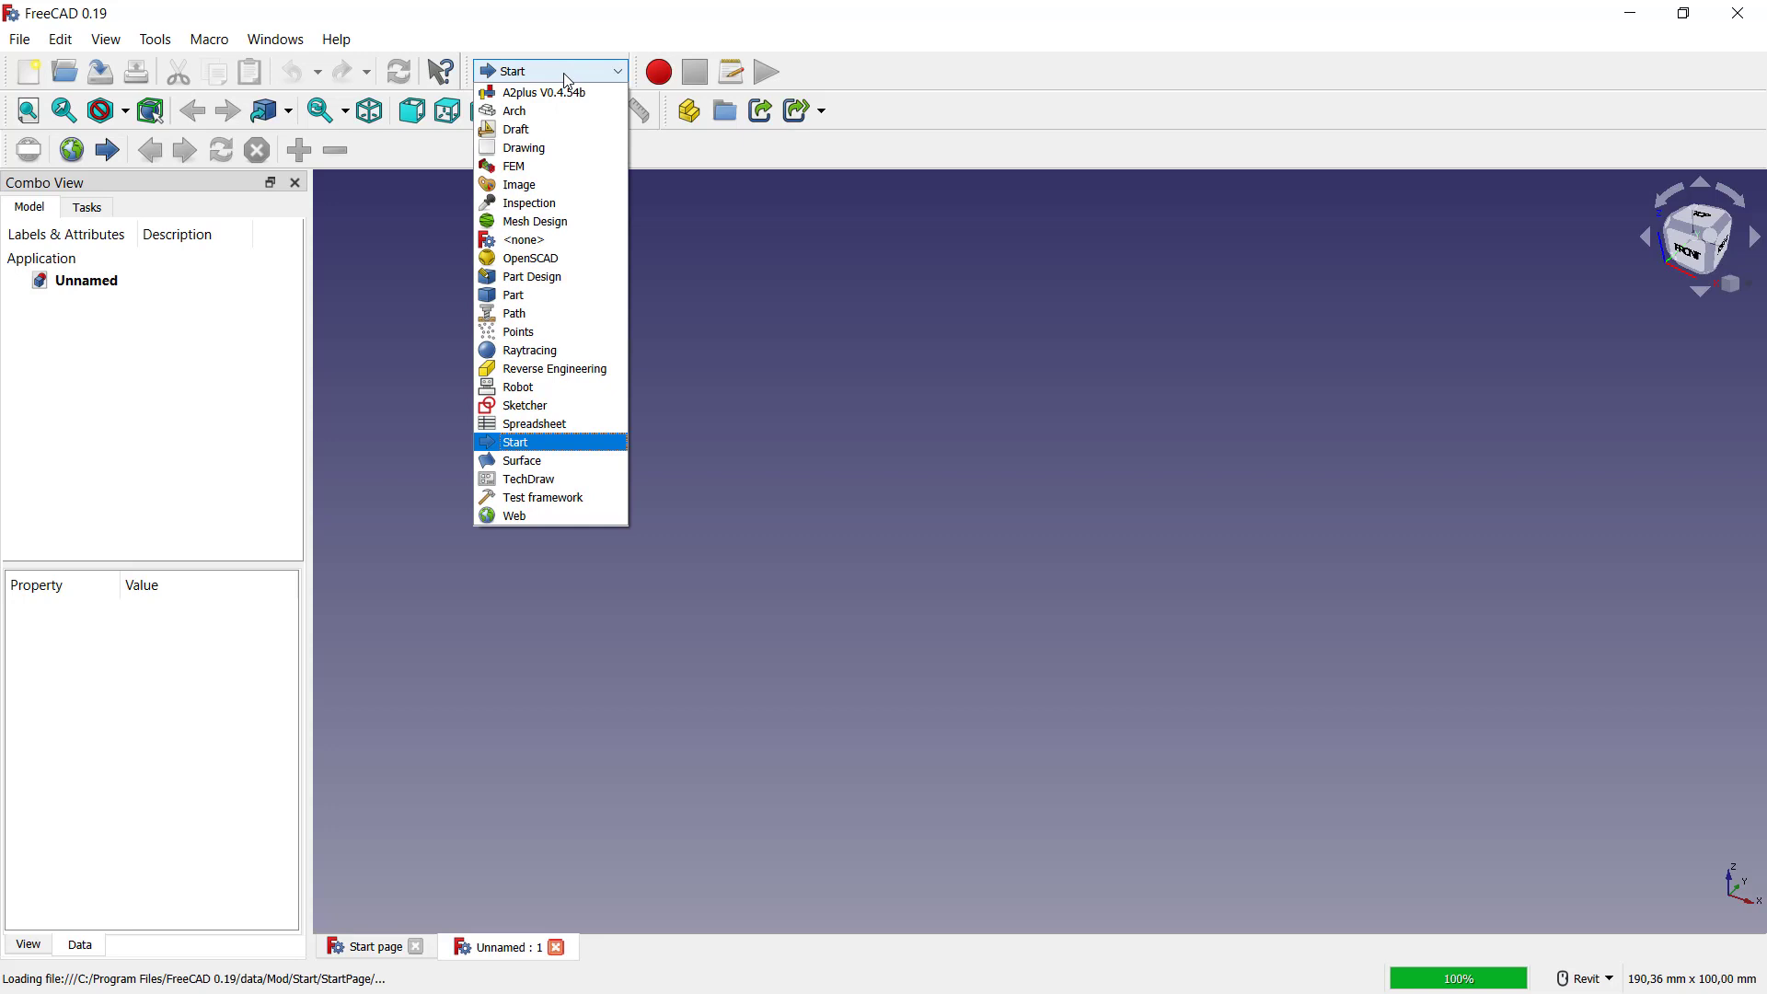
mouse_move(532, 277)
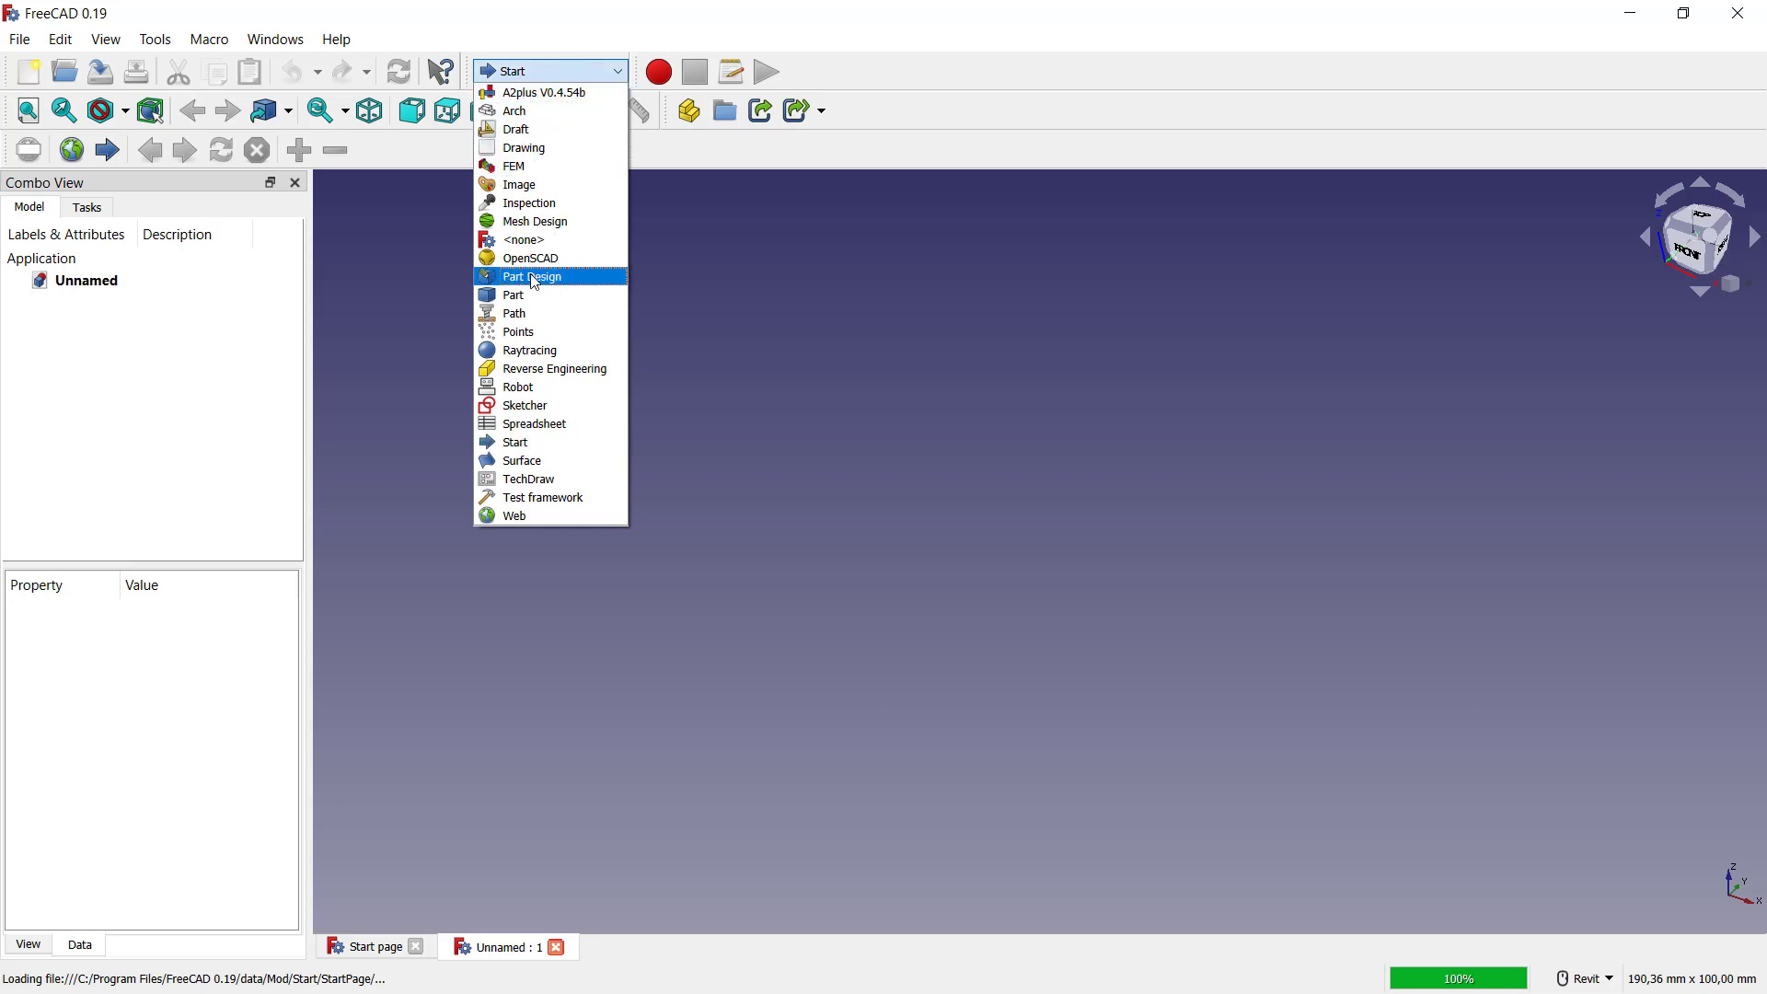
click(531, 276)
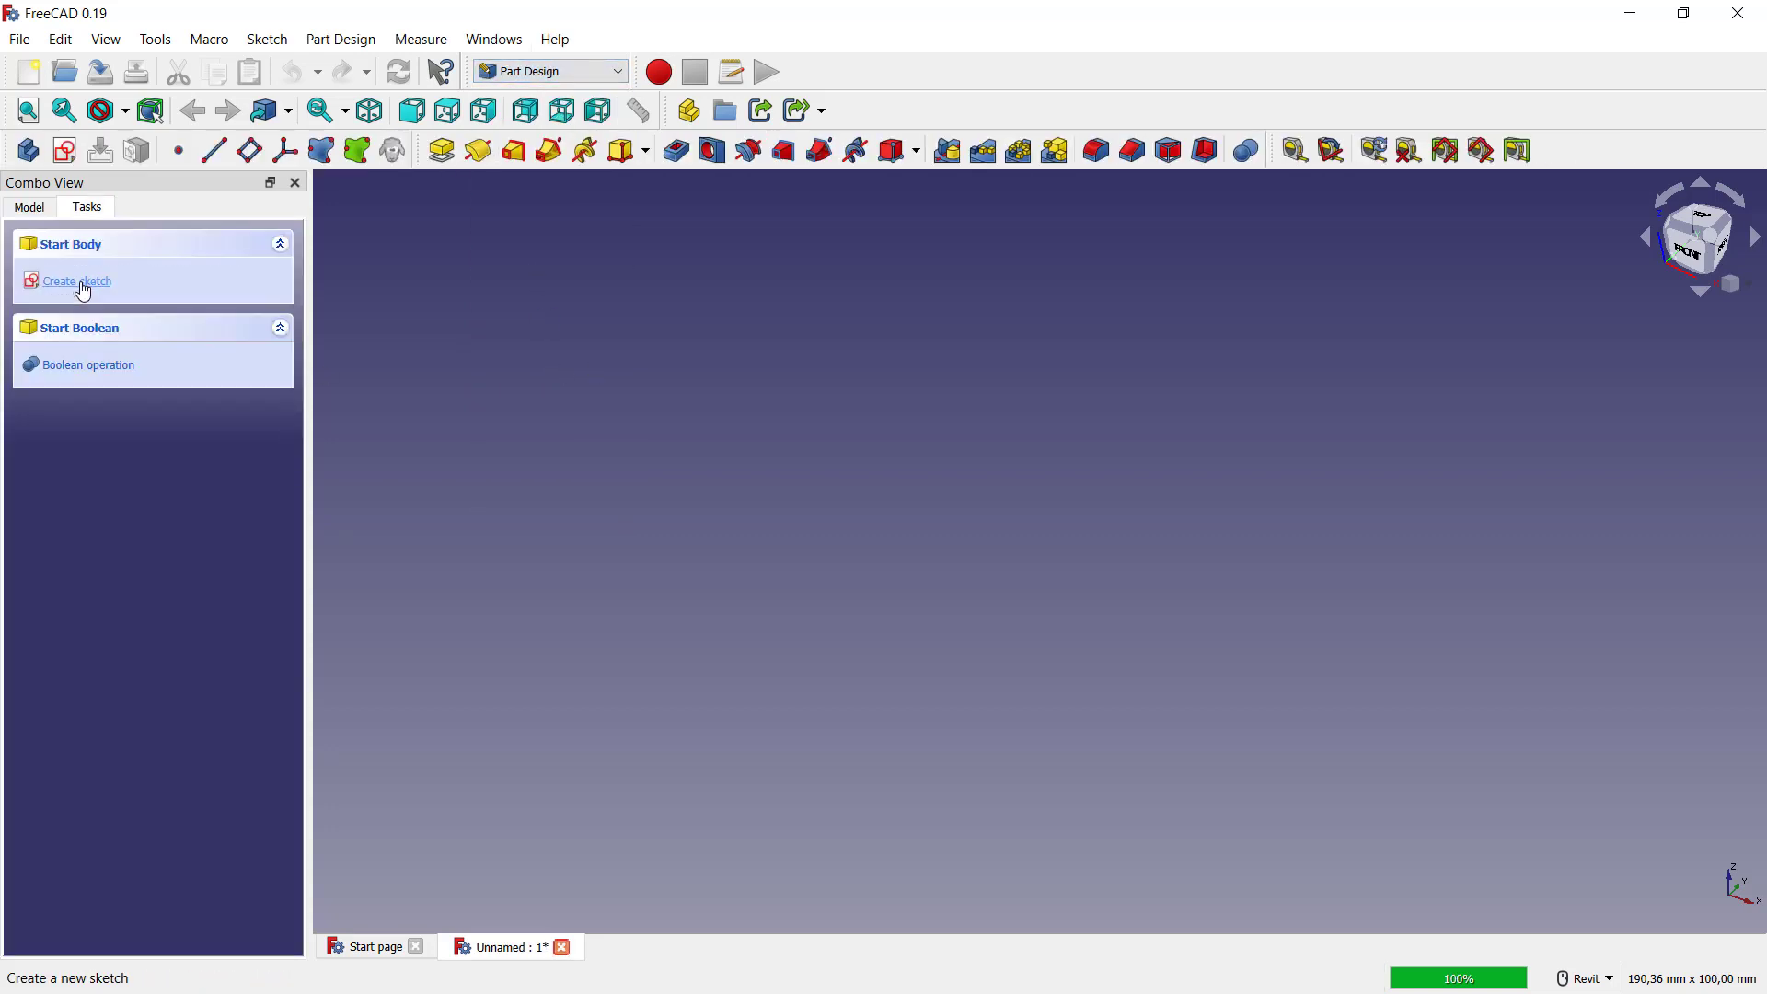
click(75, 280)
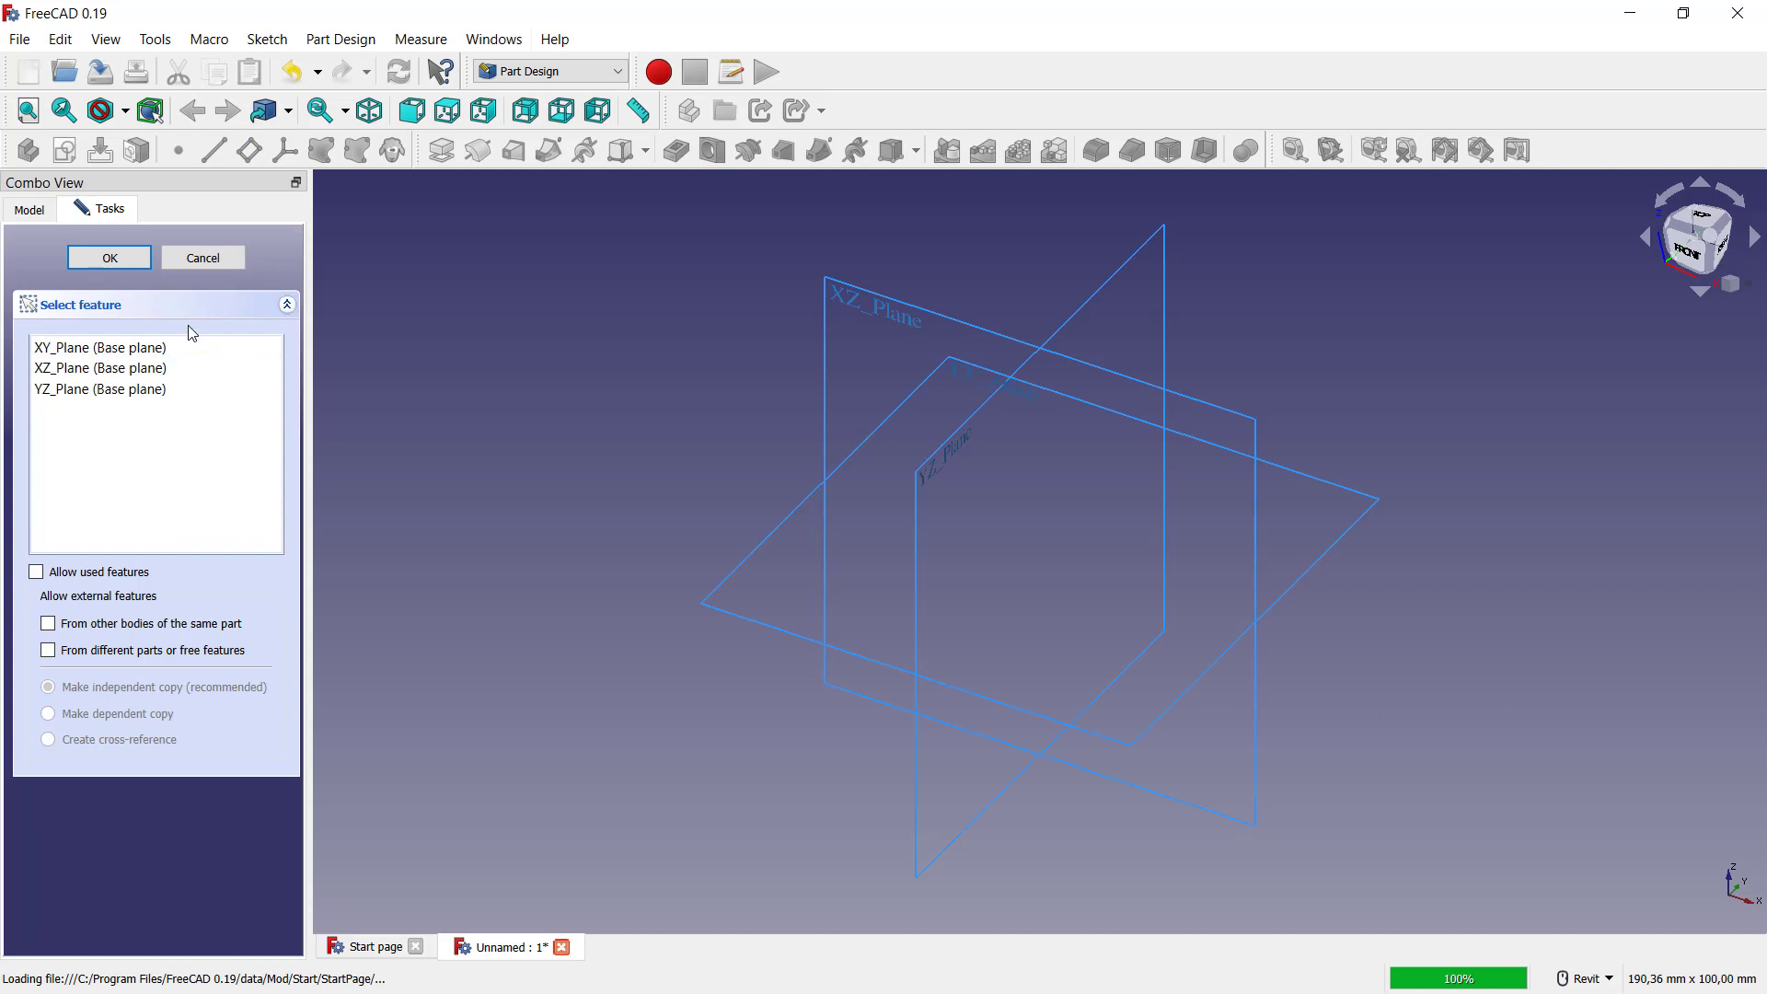
click(99, 347)
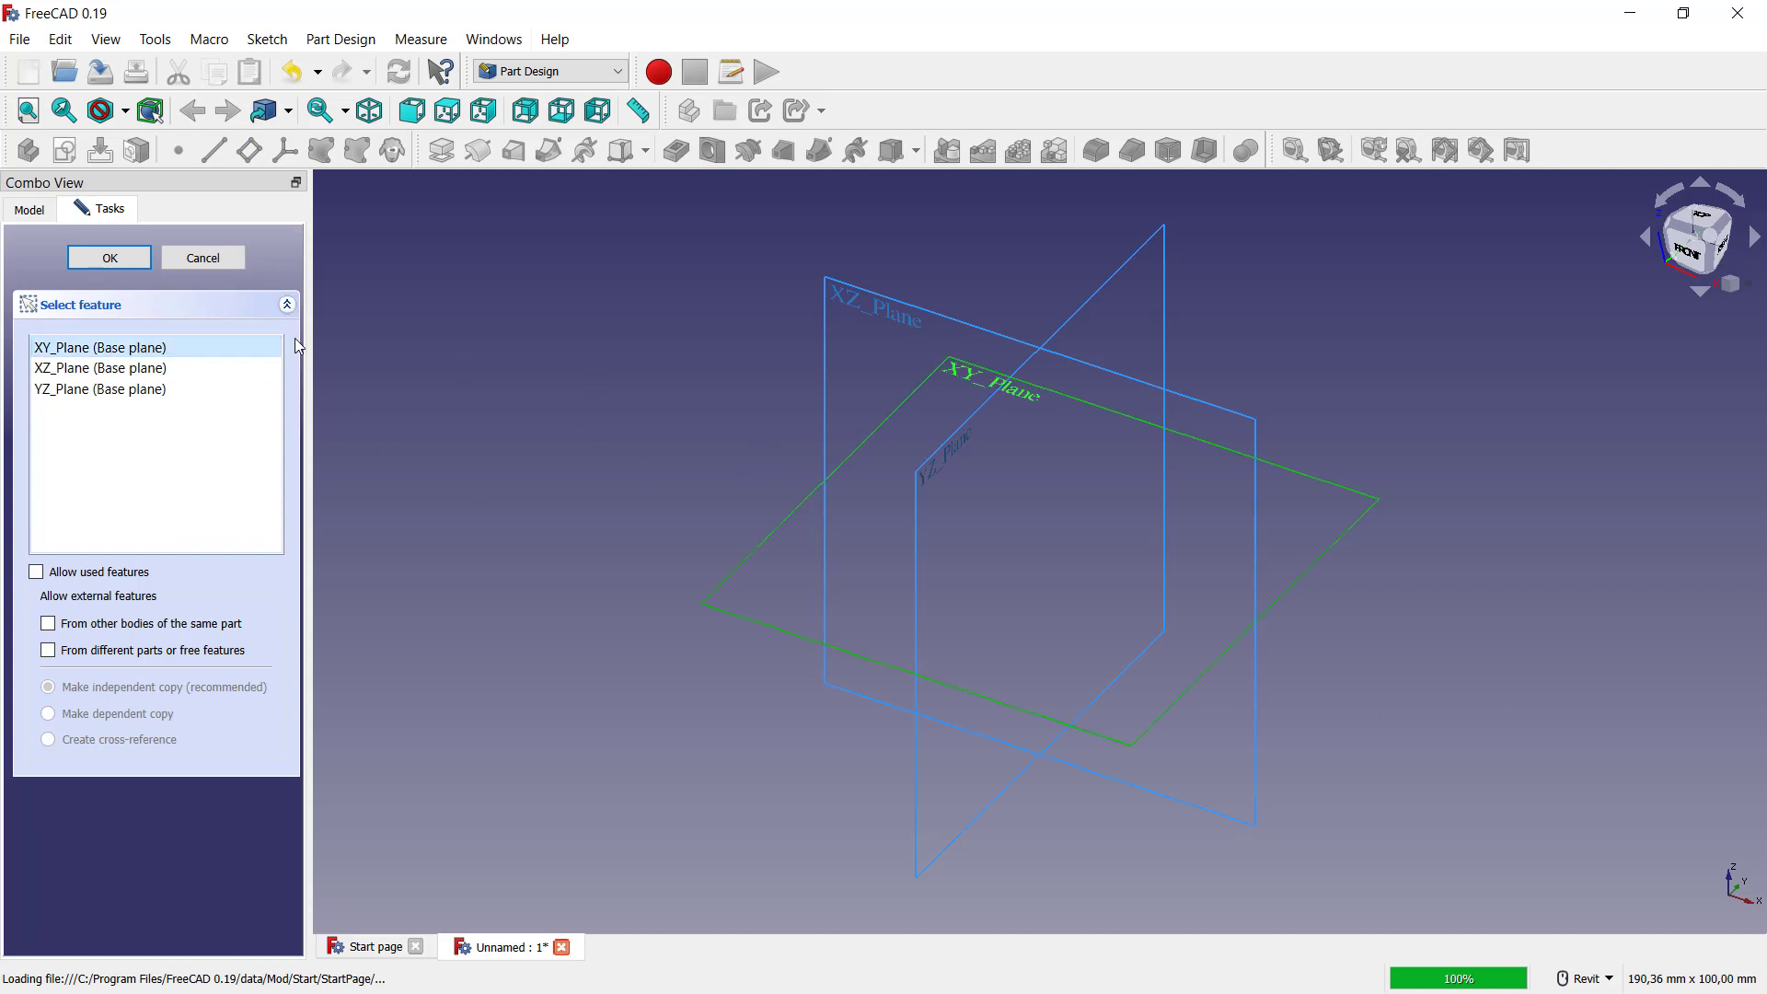
click(109, 257)
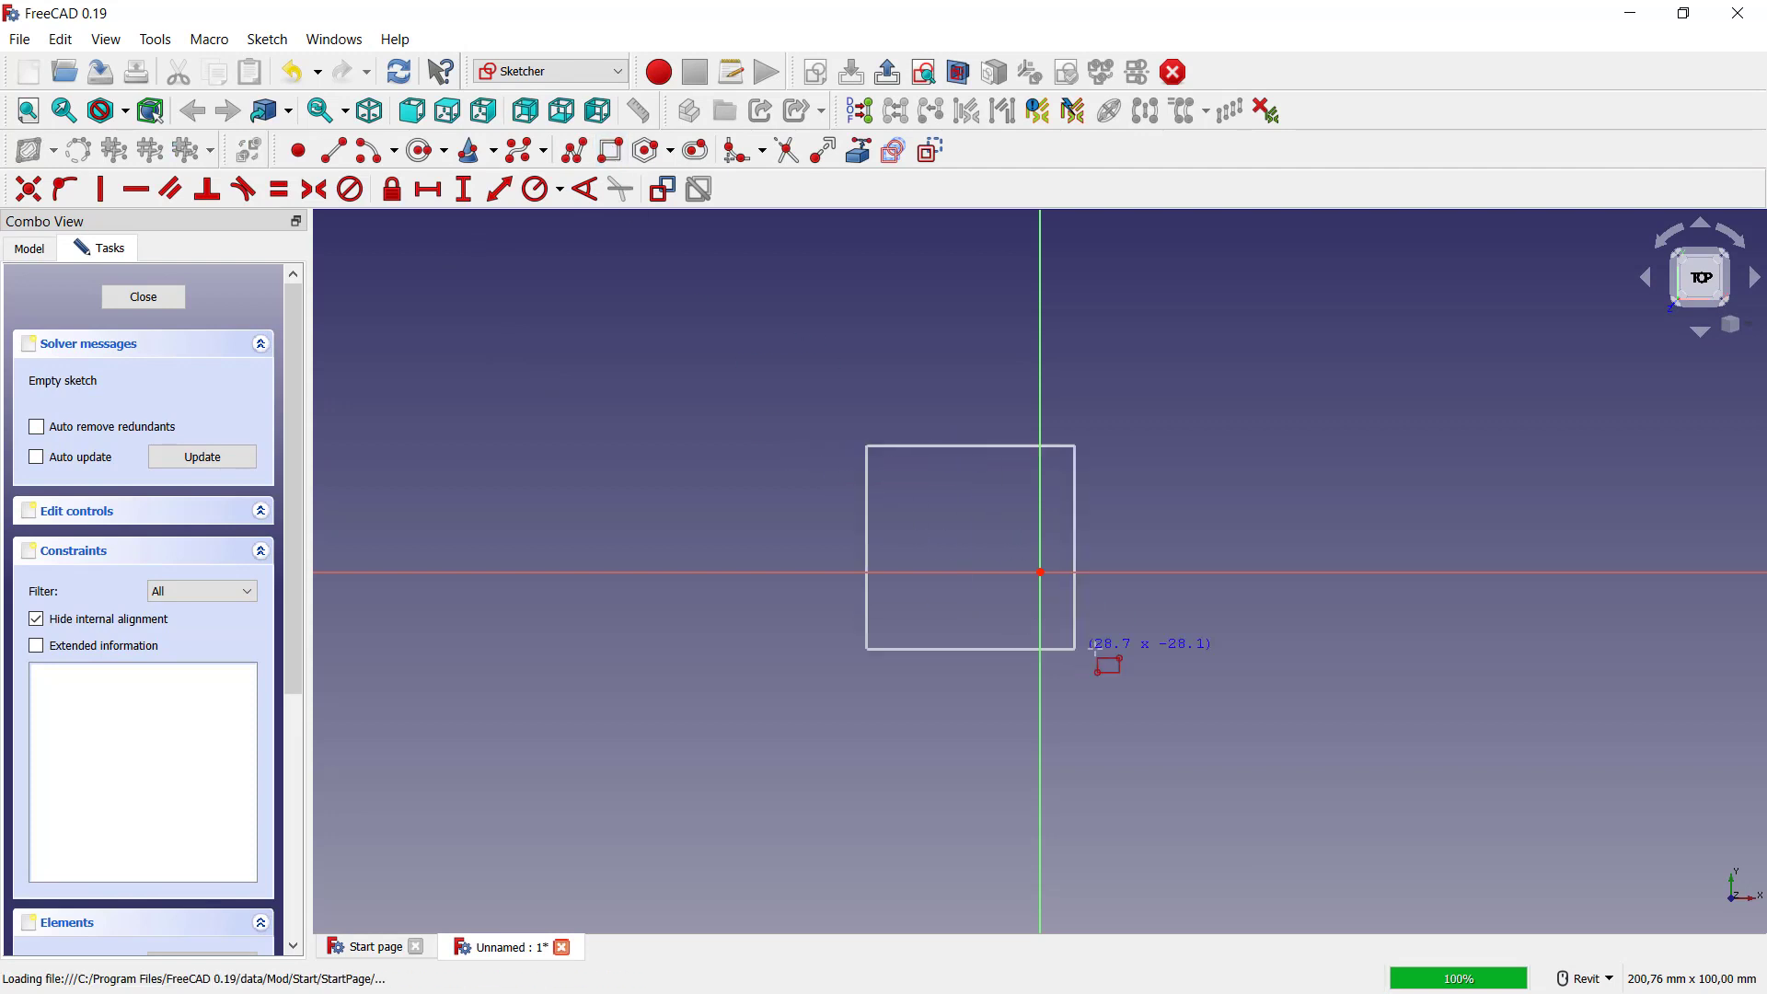
- Close the rectangle sketch and pad it into a 10 mm solid block
click(142, 296)
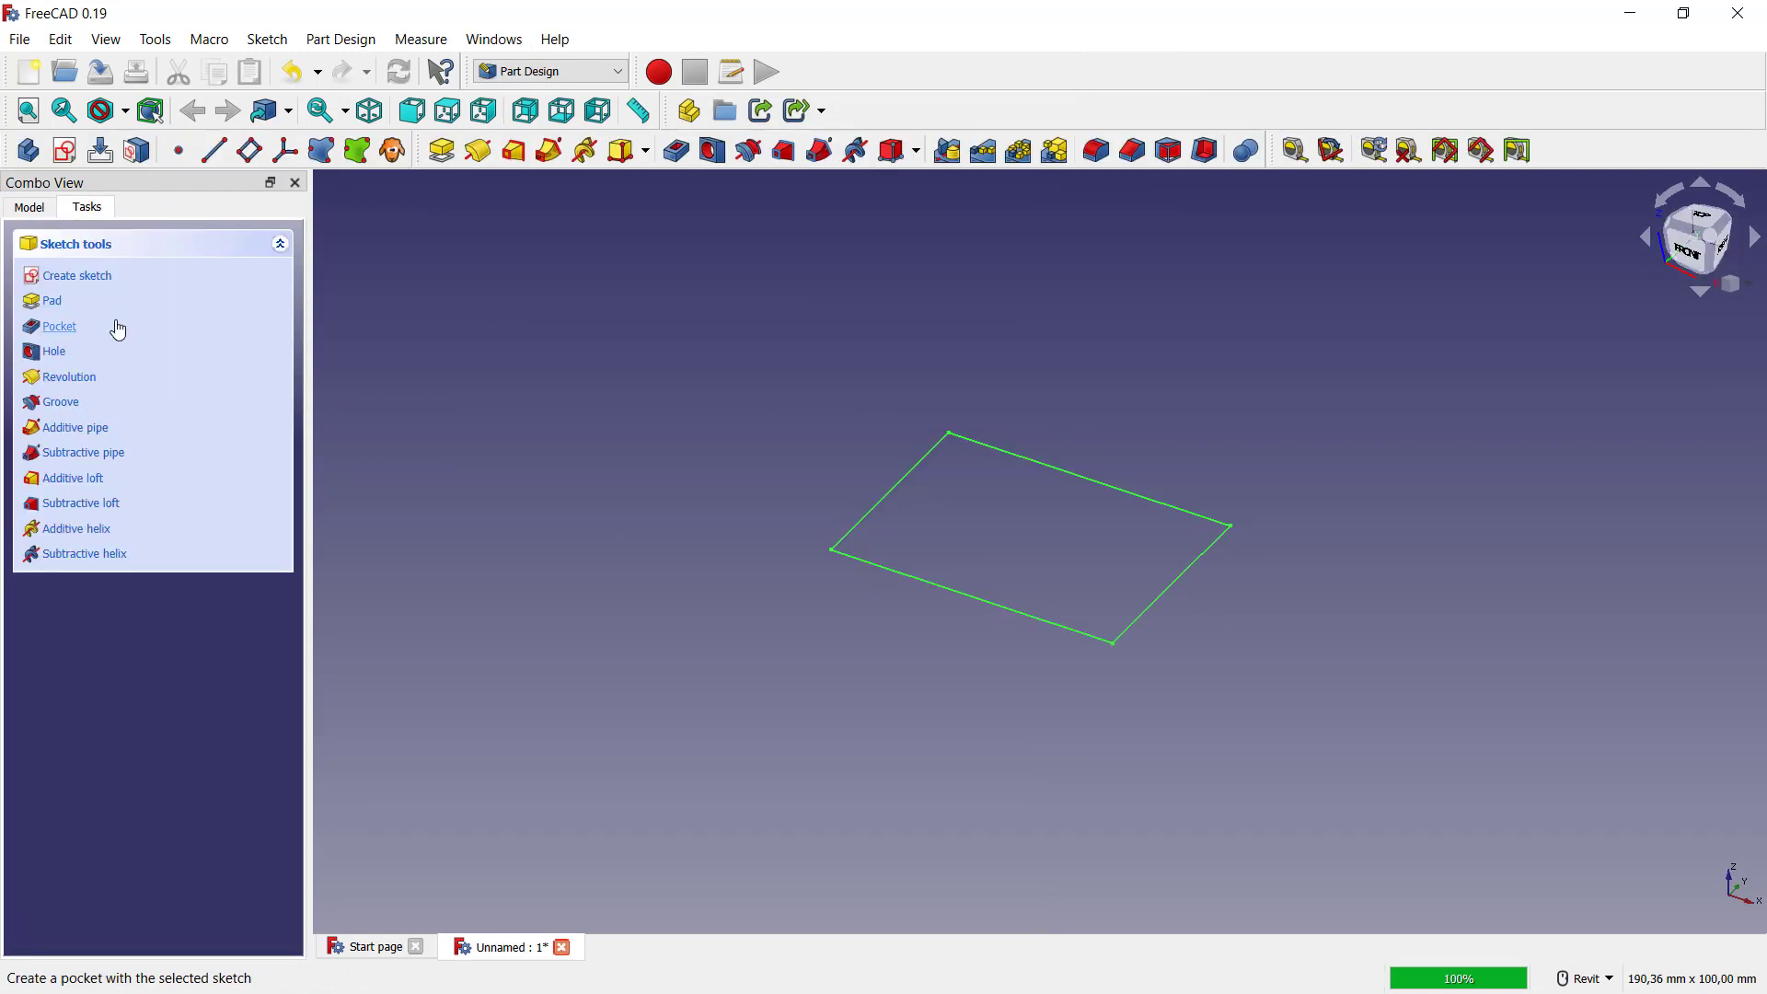
click(50, 300)
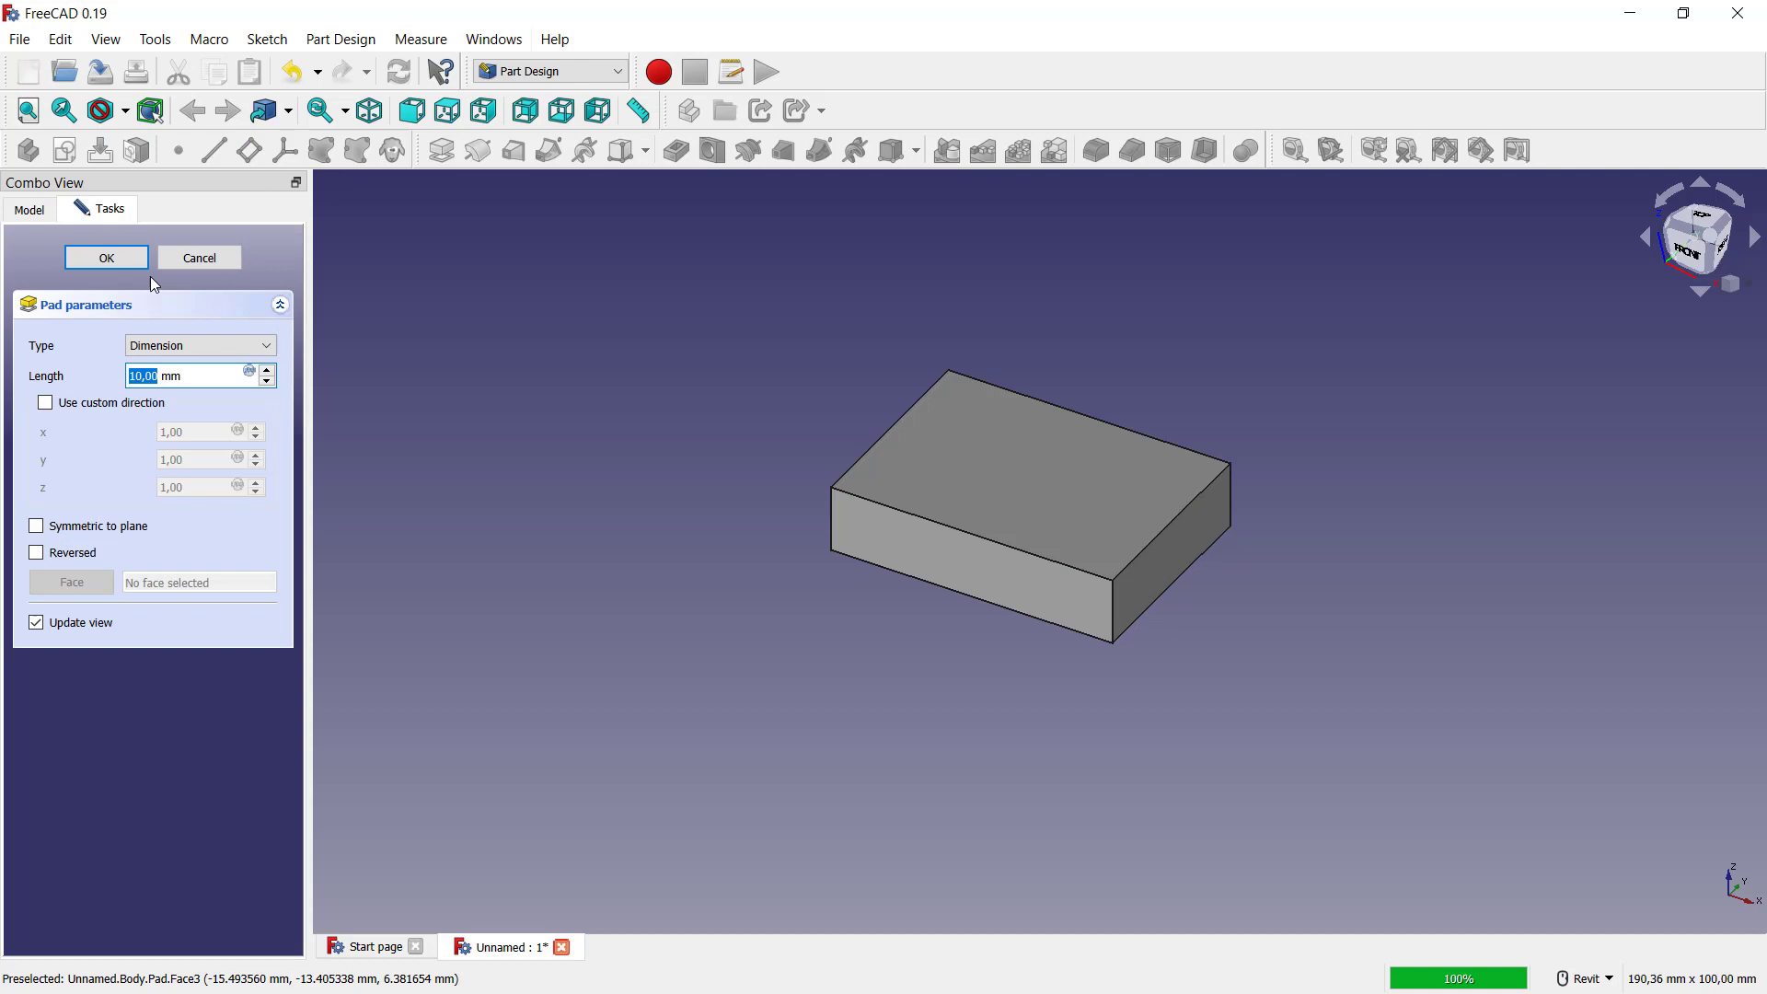
click(106, 256)
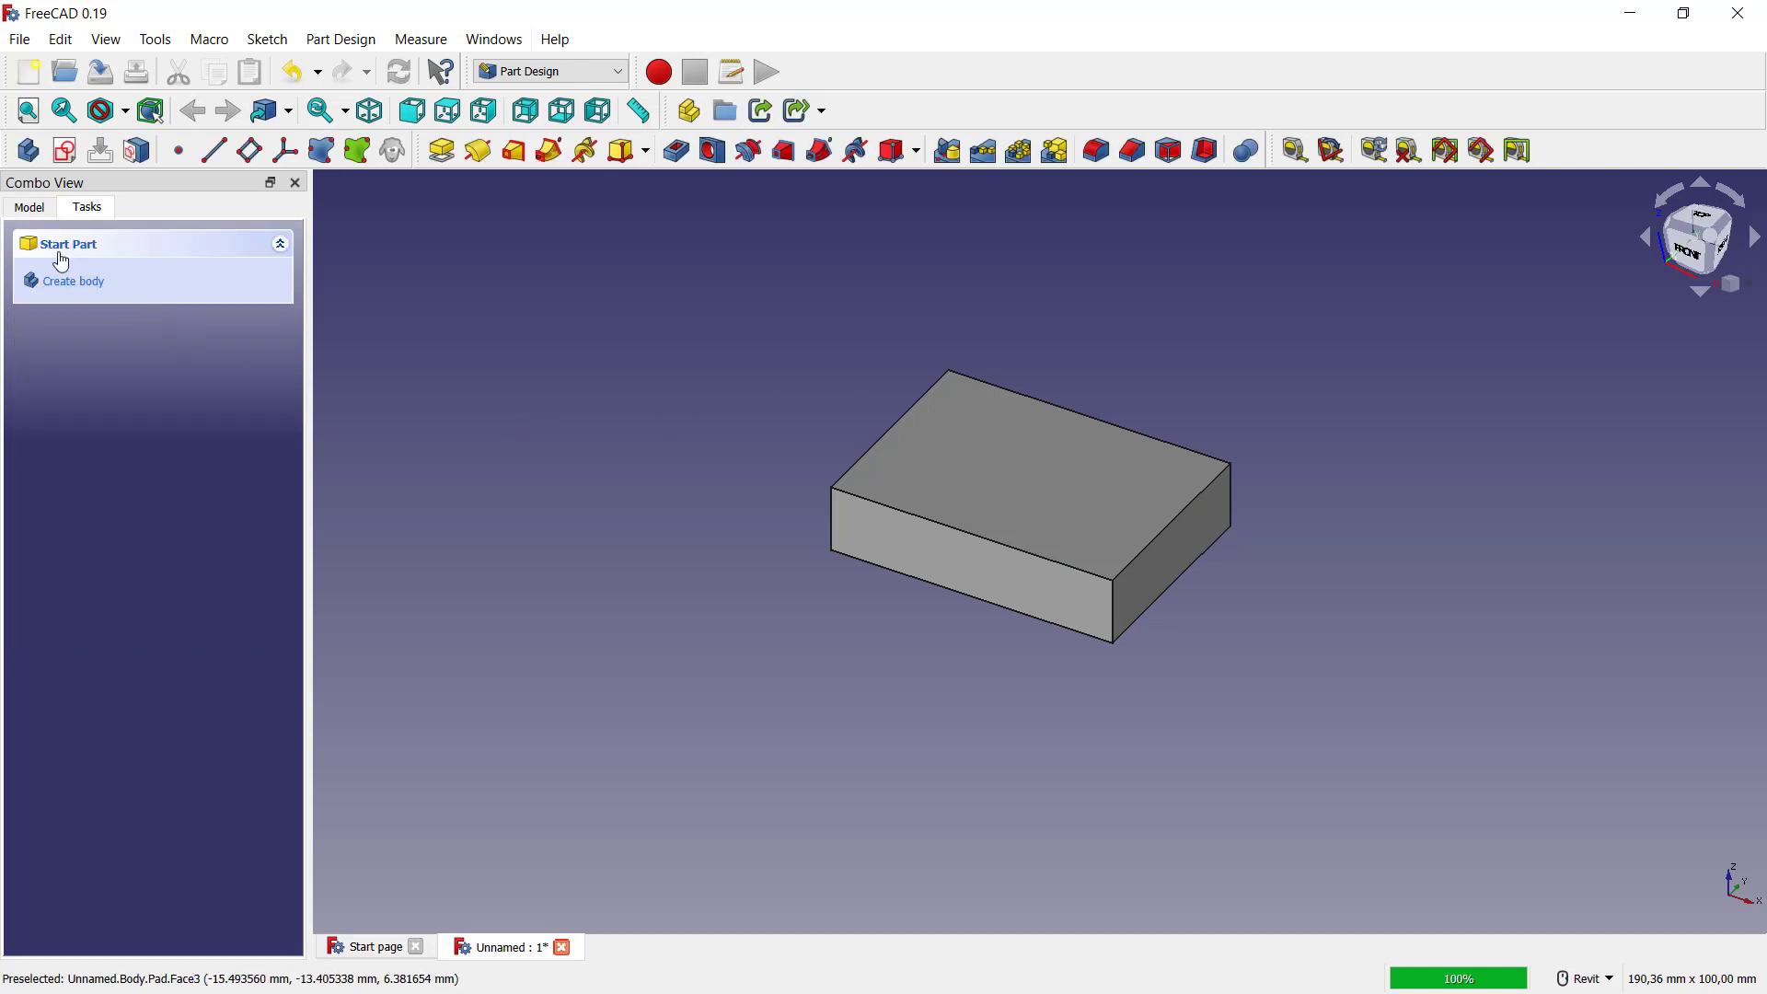
- Change the Unnamed document's Label property to PART 1
click(30, 206)
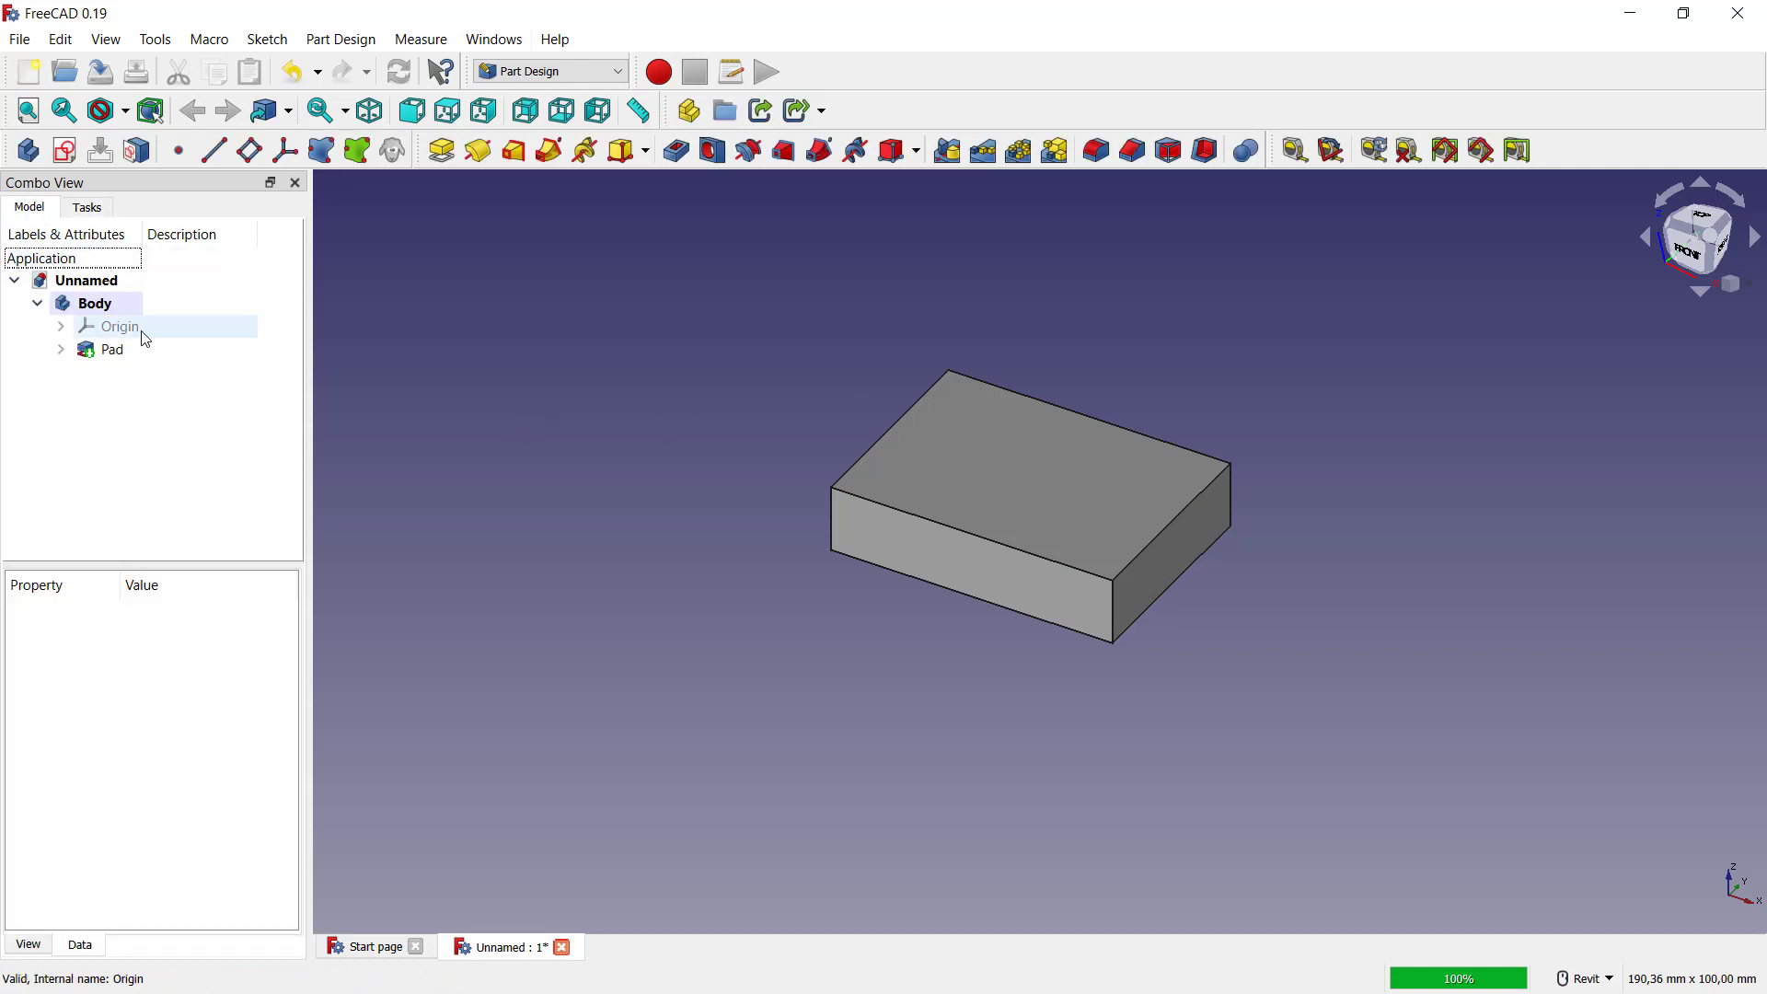
click(89, 280)
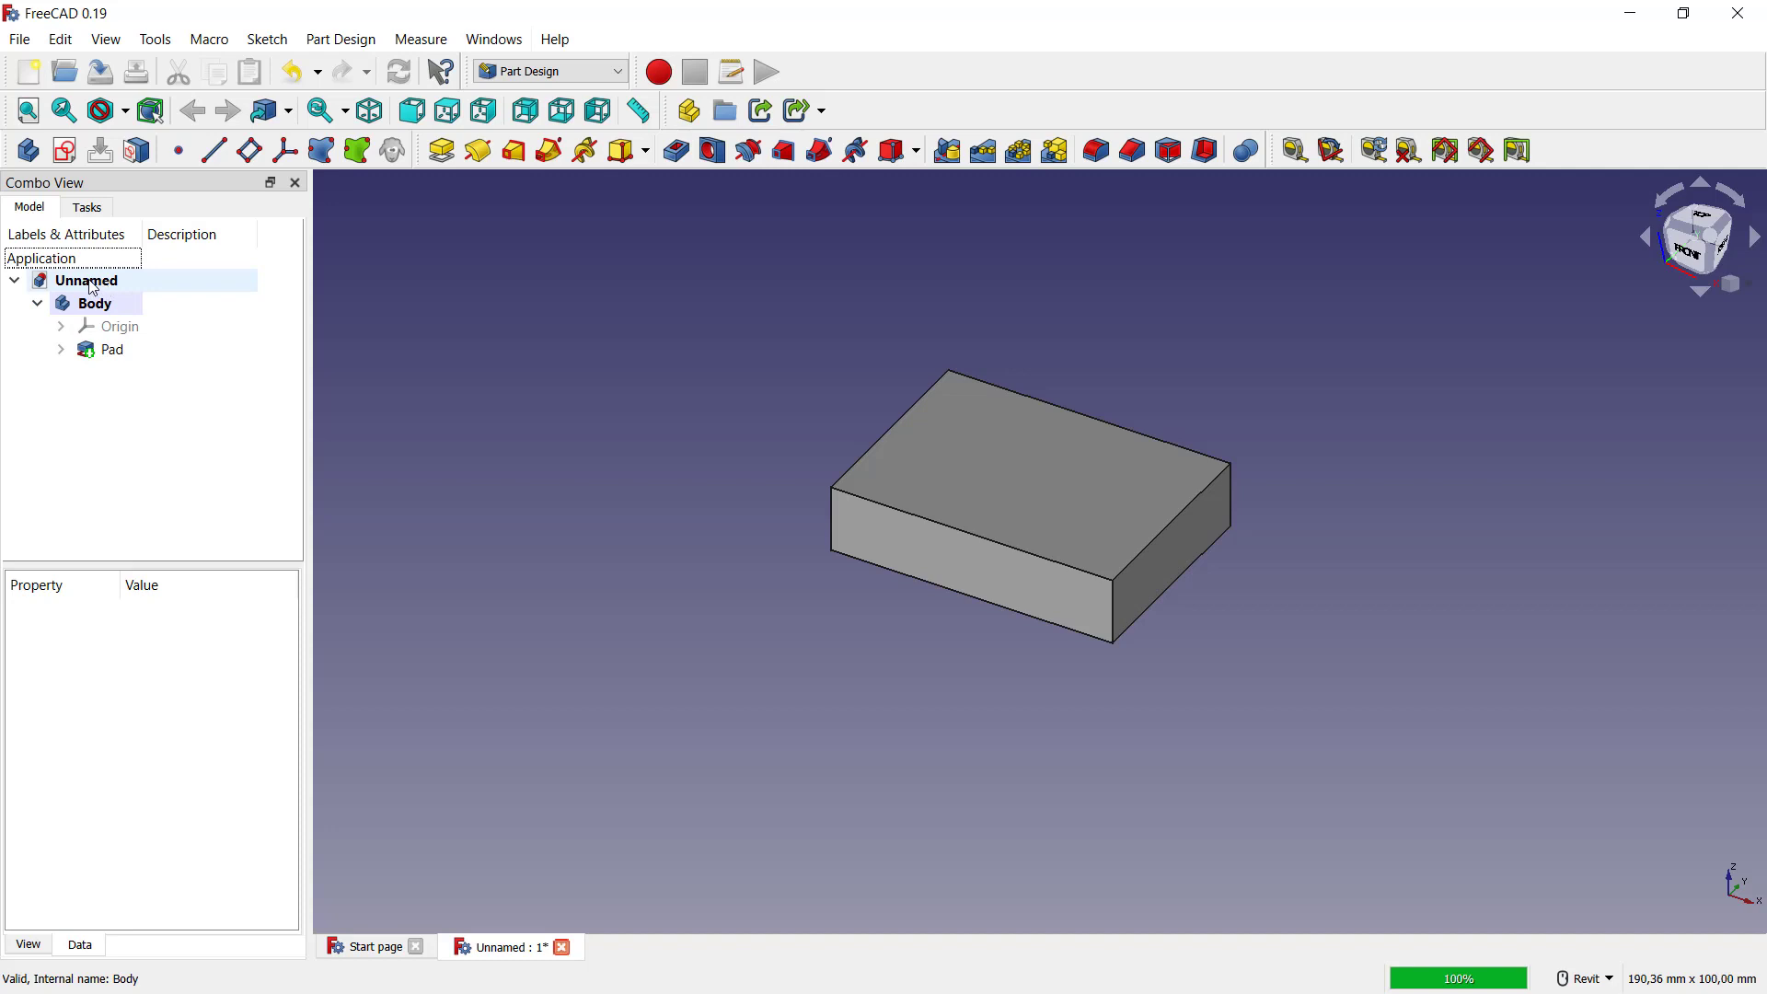
right_click(86, 280)
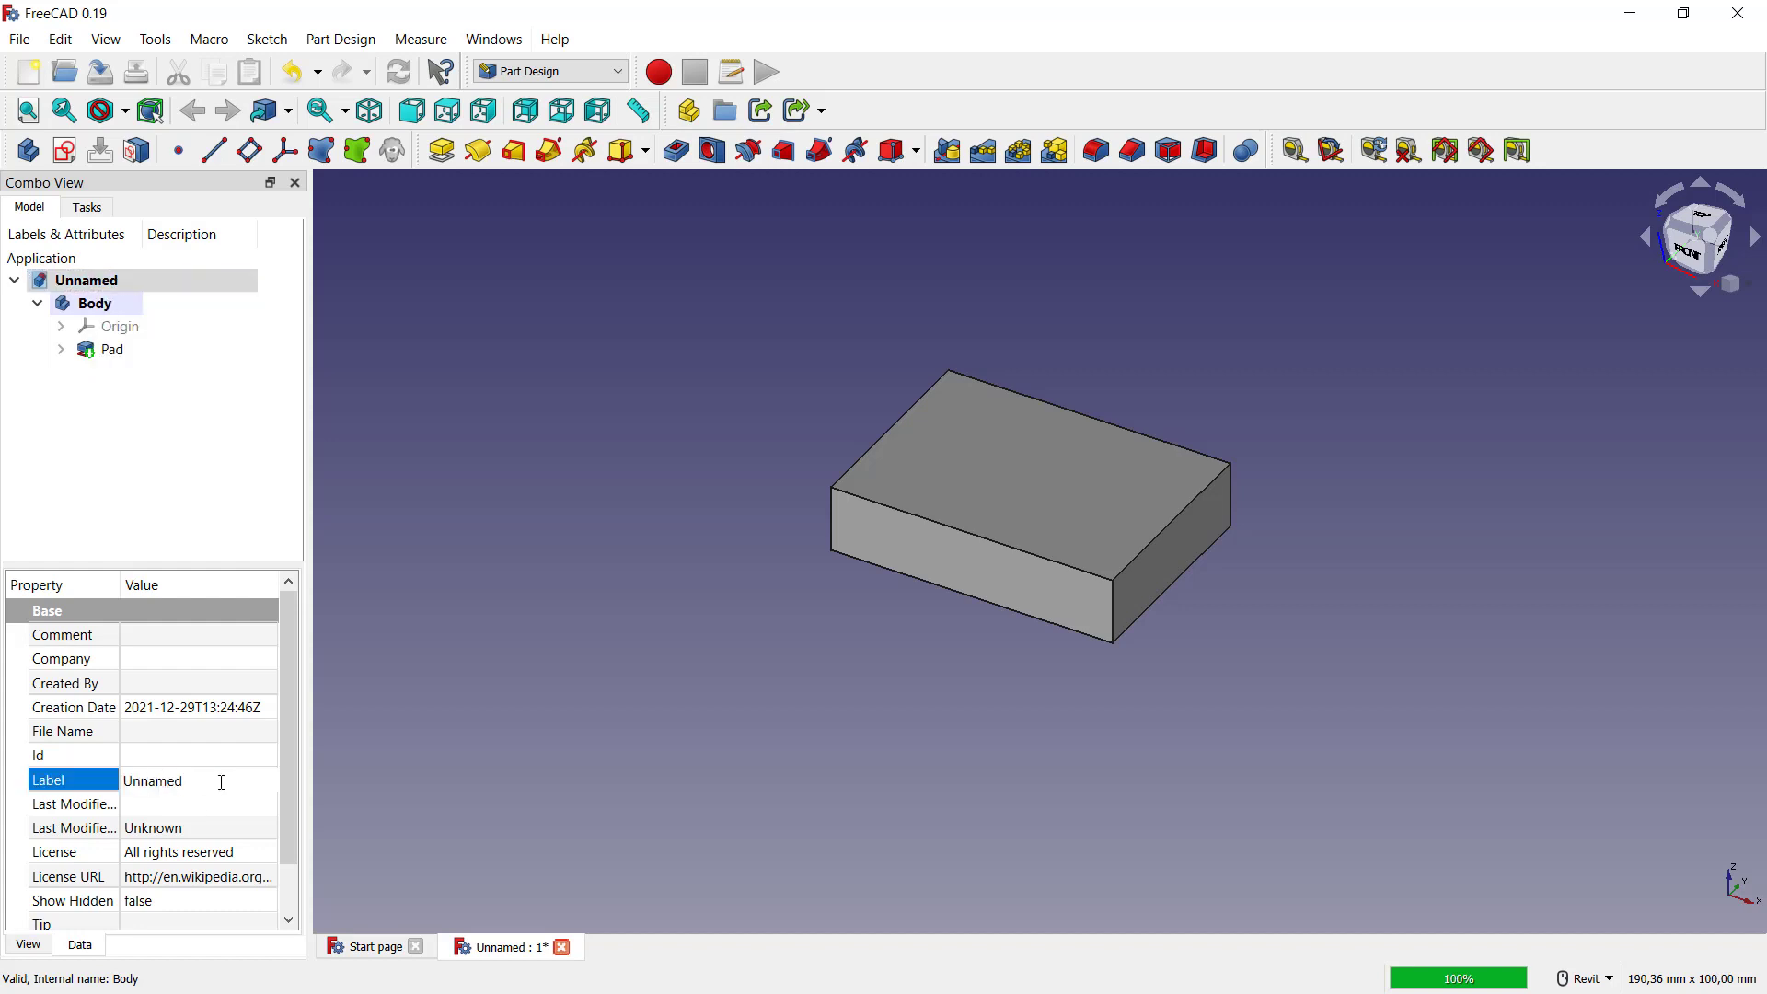
double_click(152, 780)
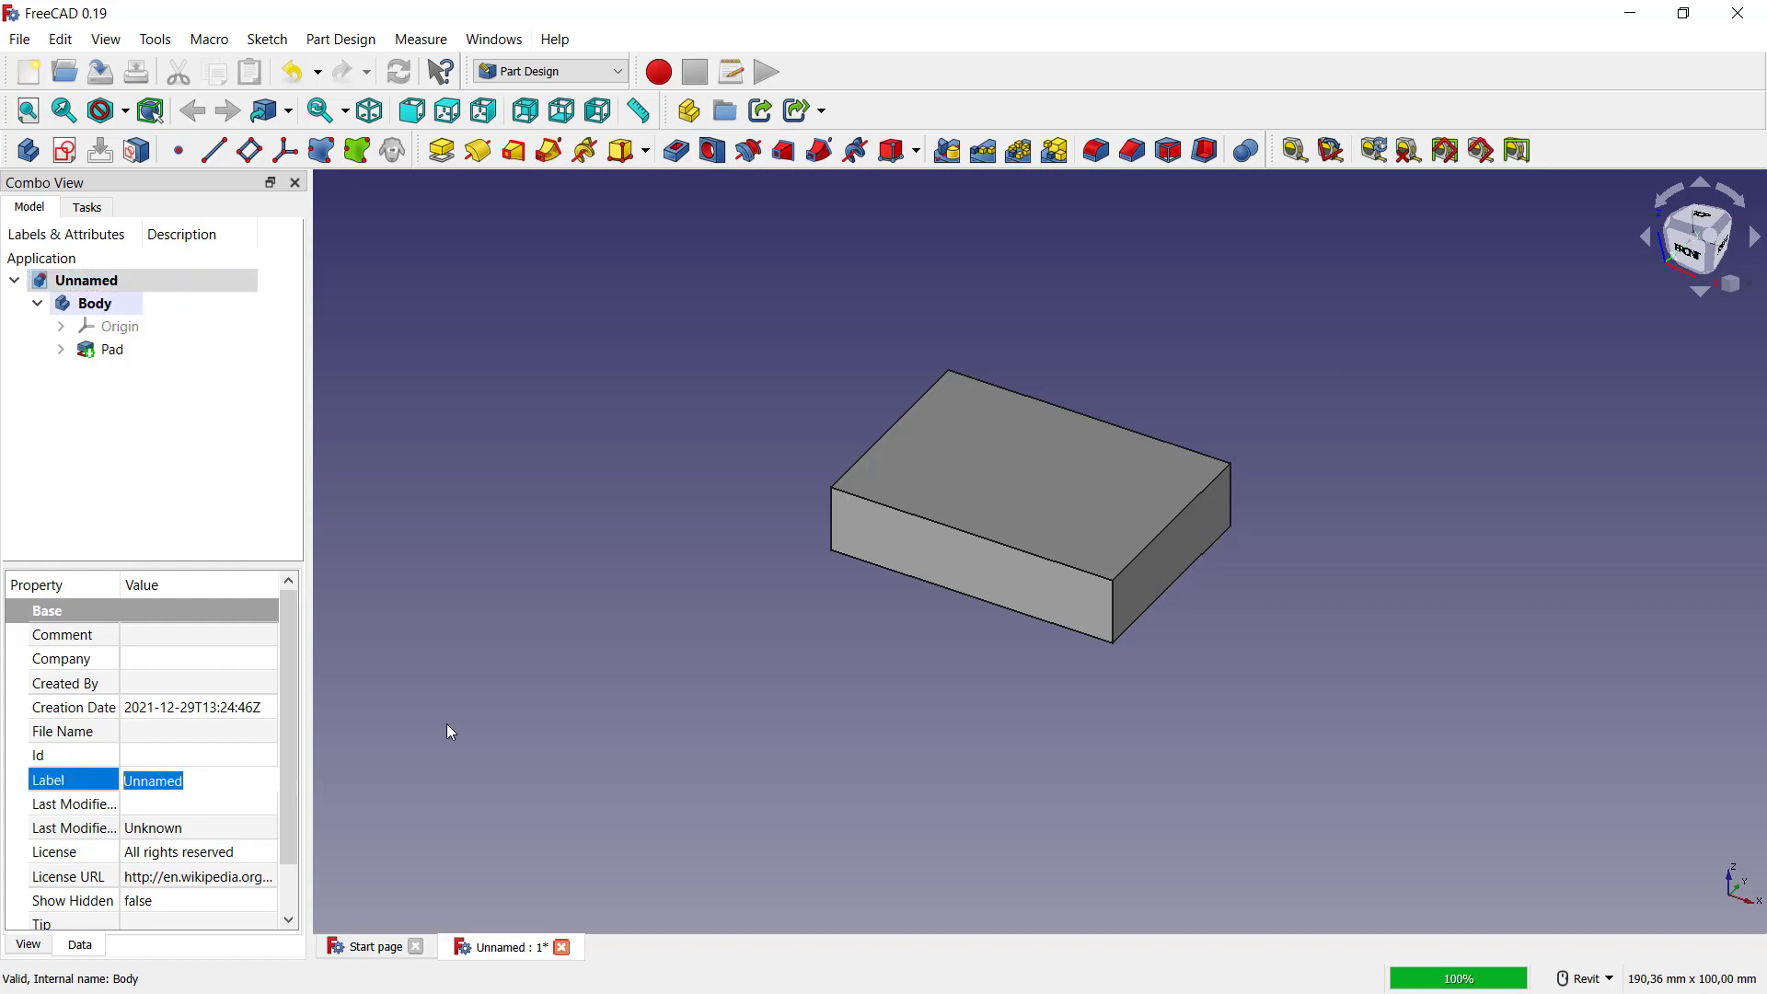
text(pA)
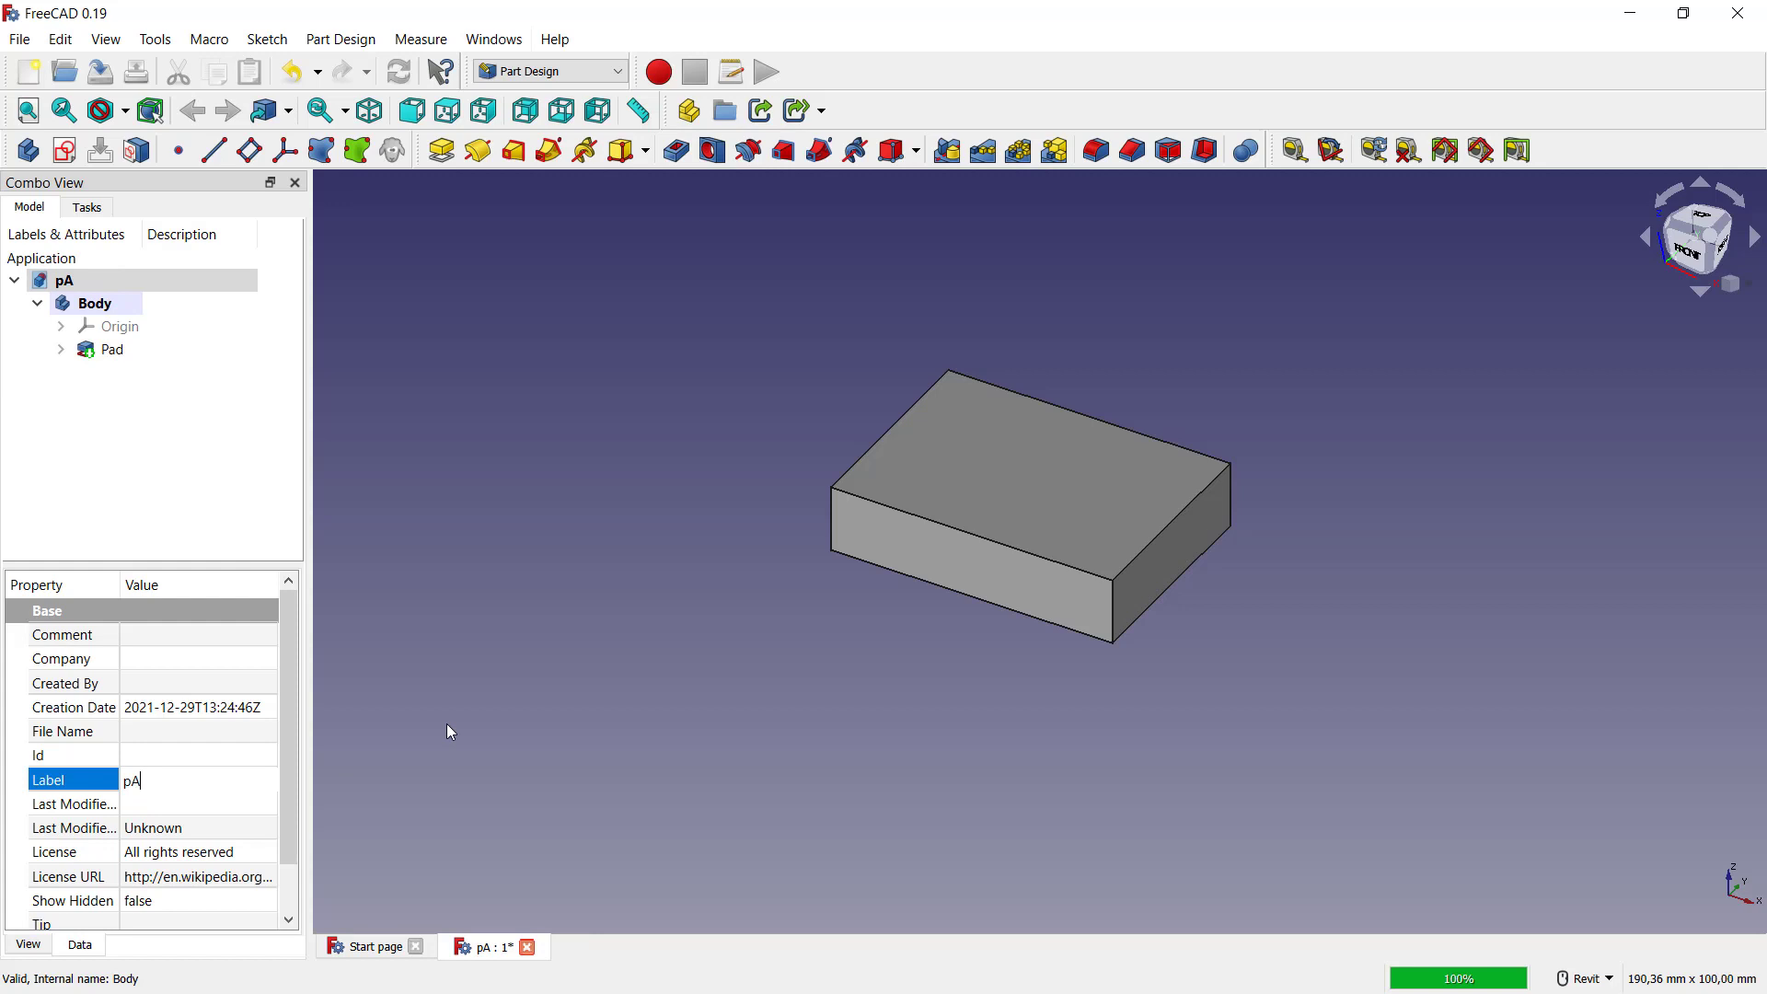
text(PART 1)
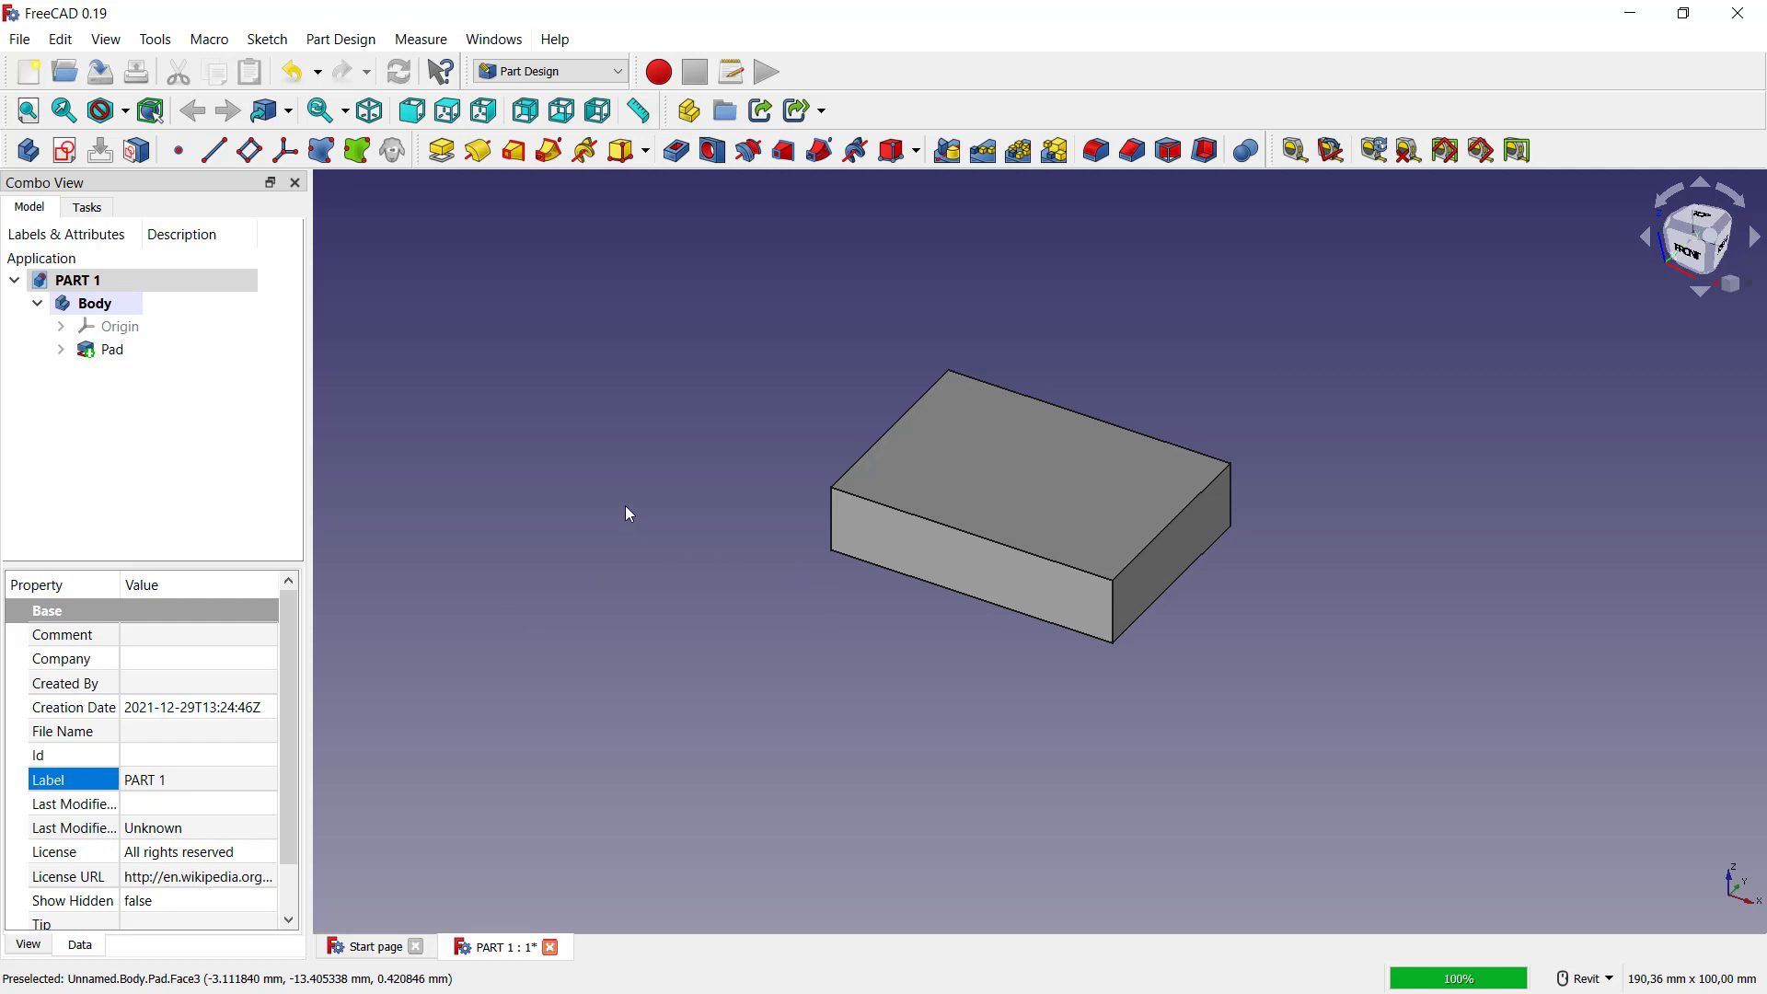
mouse_move(599, 470)
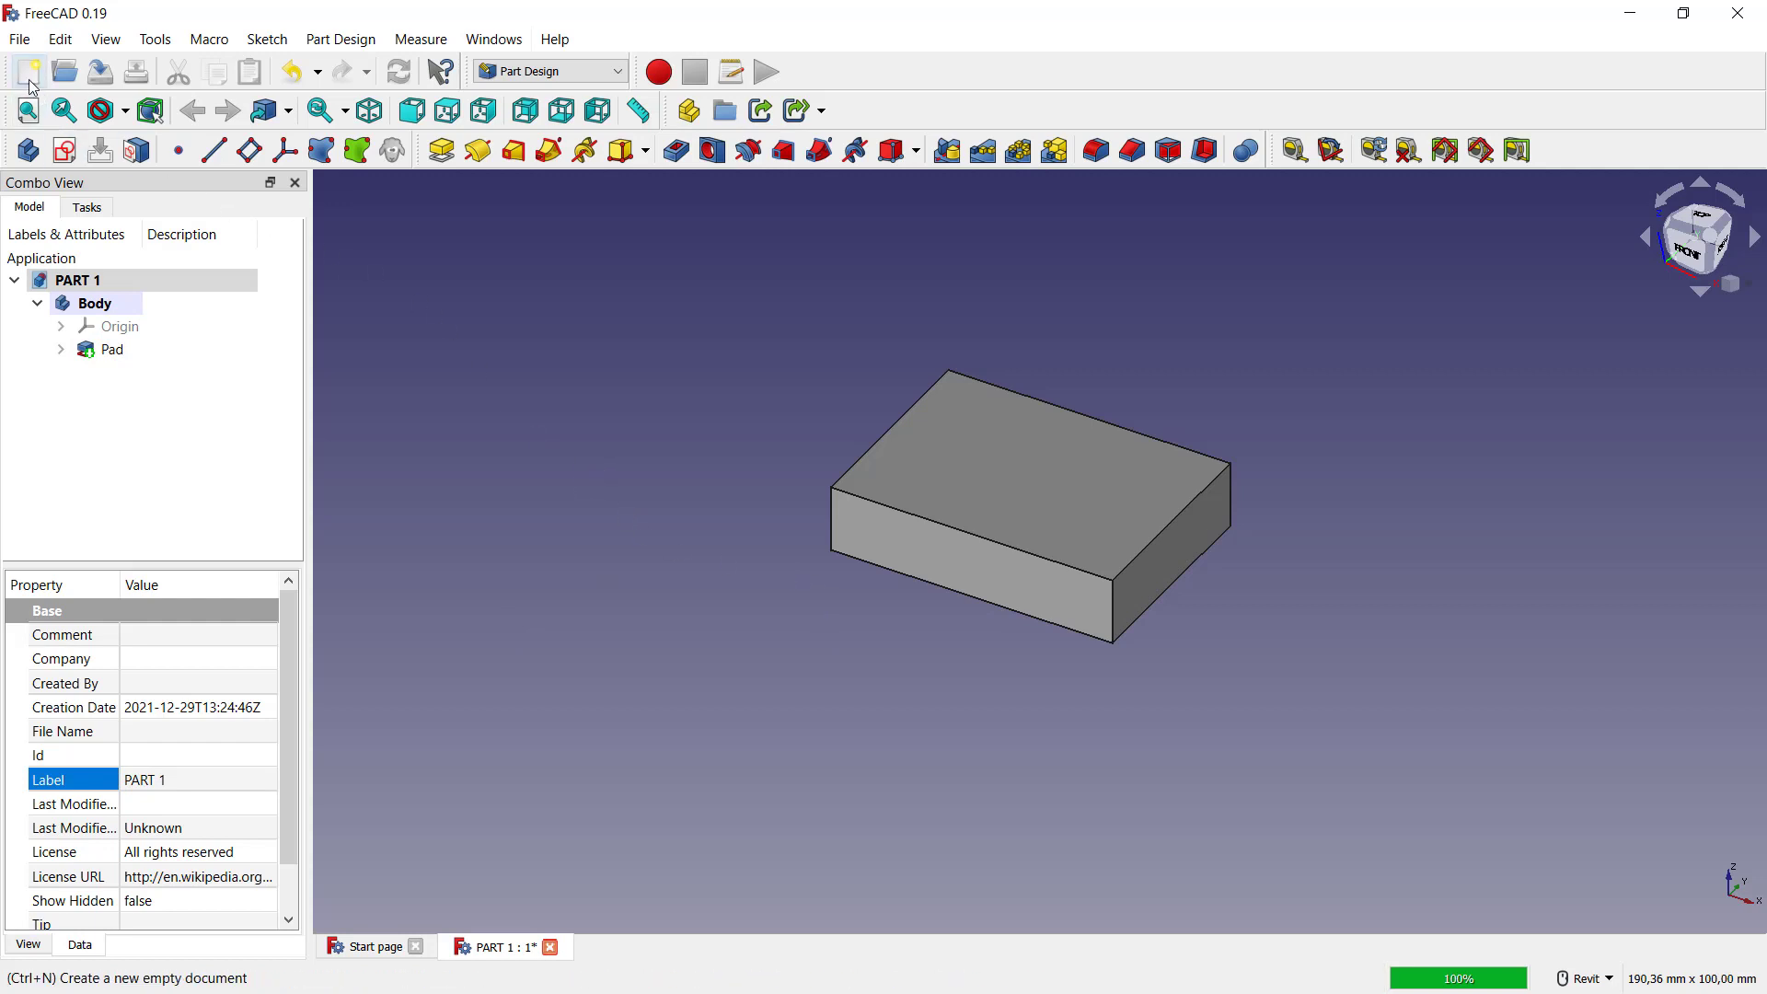
mouse_move(27, 71)
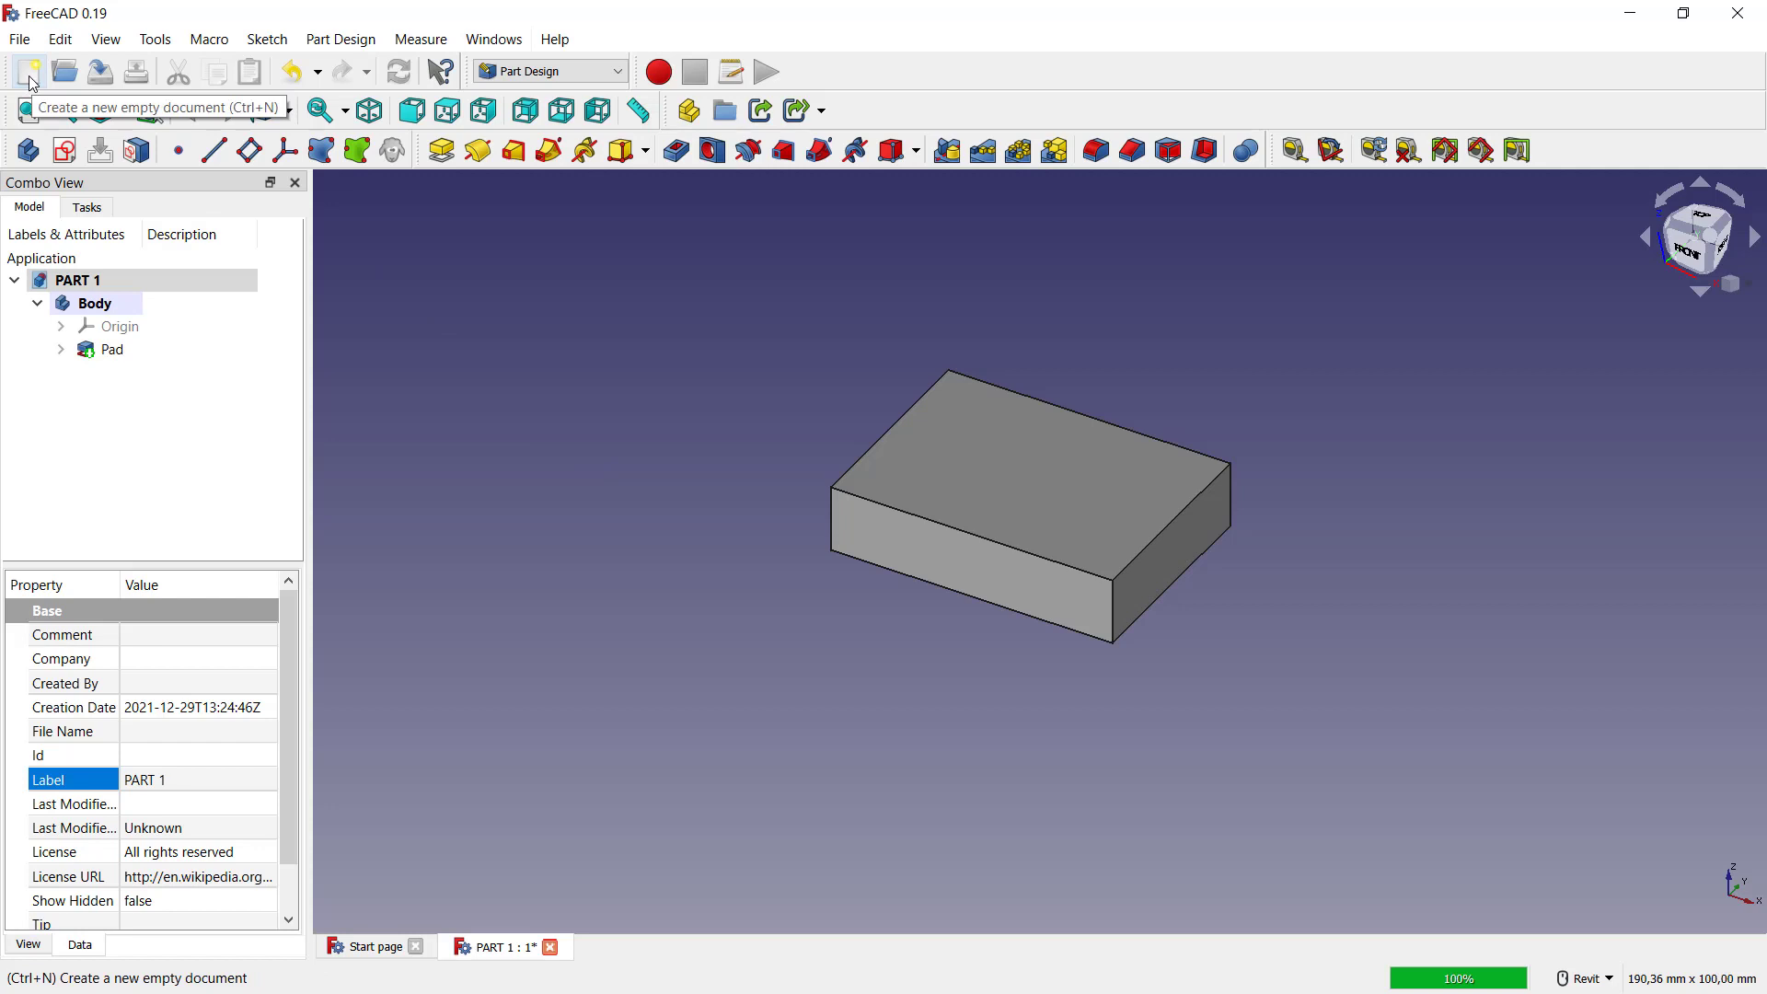
- Make a new document and set its Label to PART 2
click(27, 71)
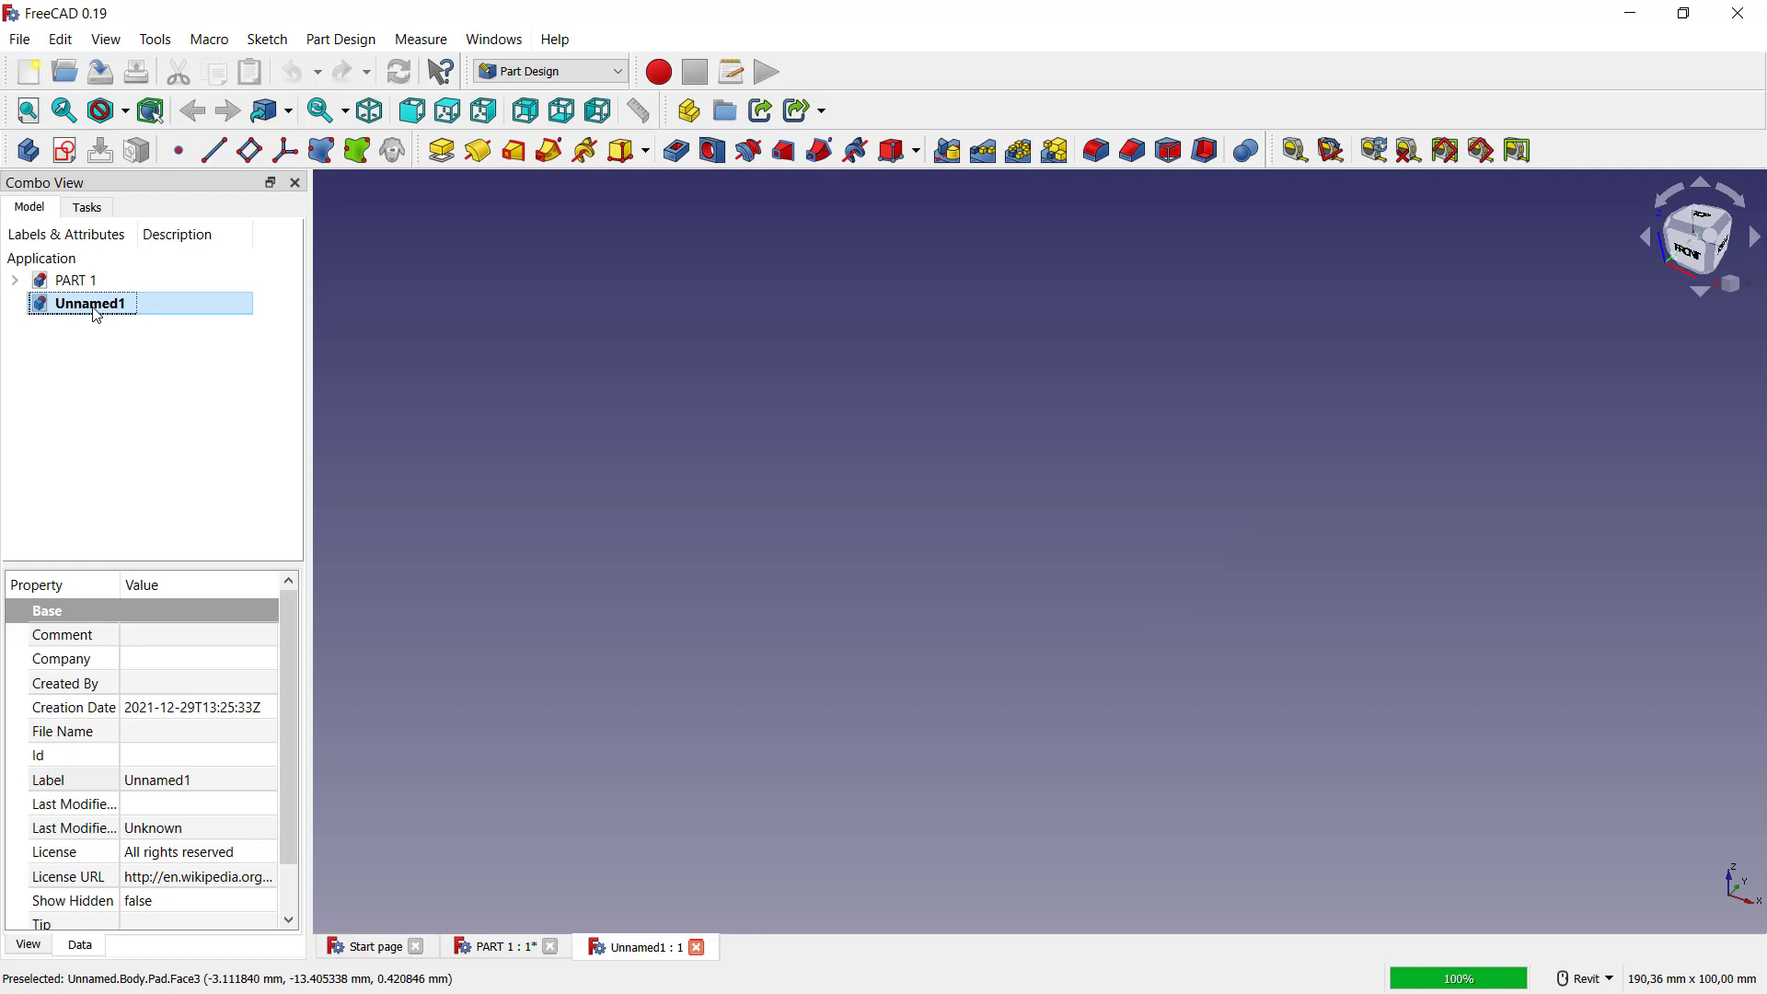
double_click(155, 780)
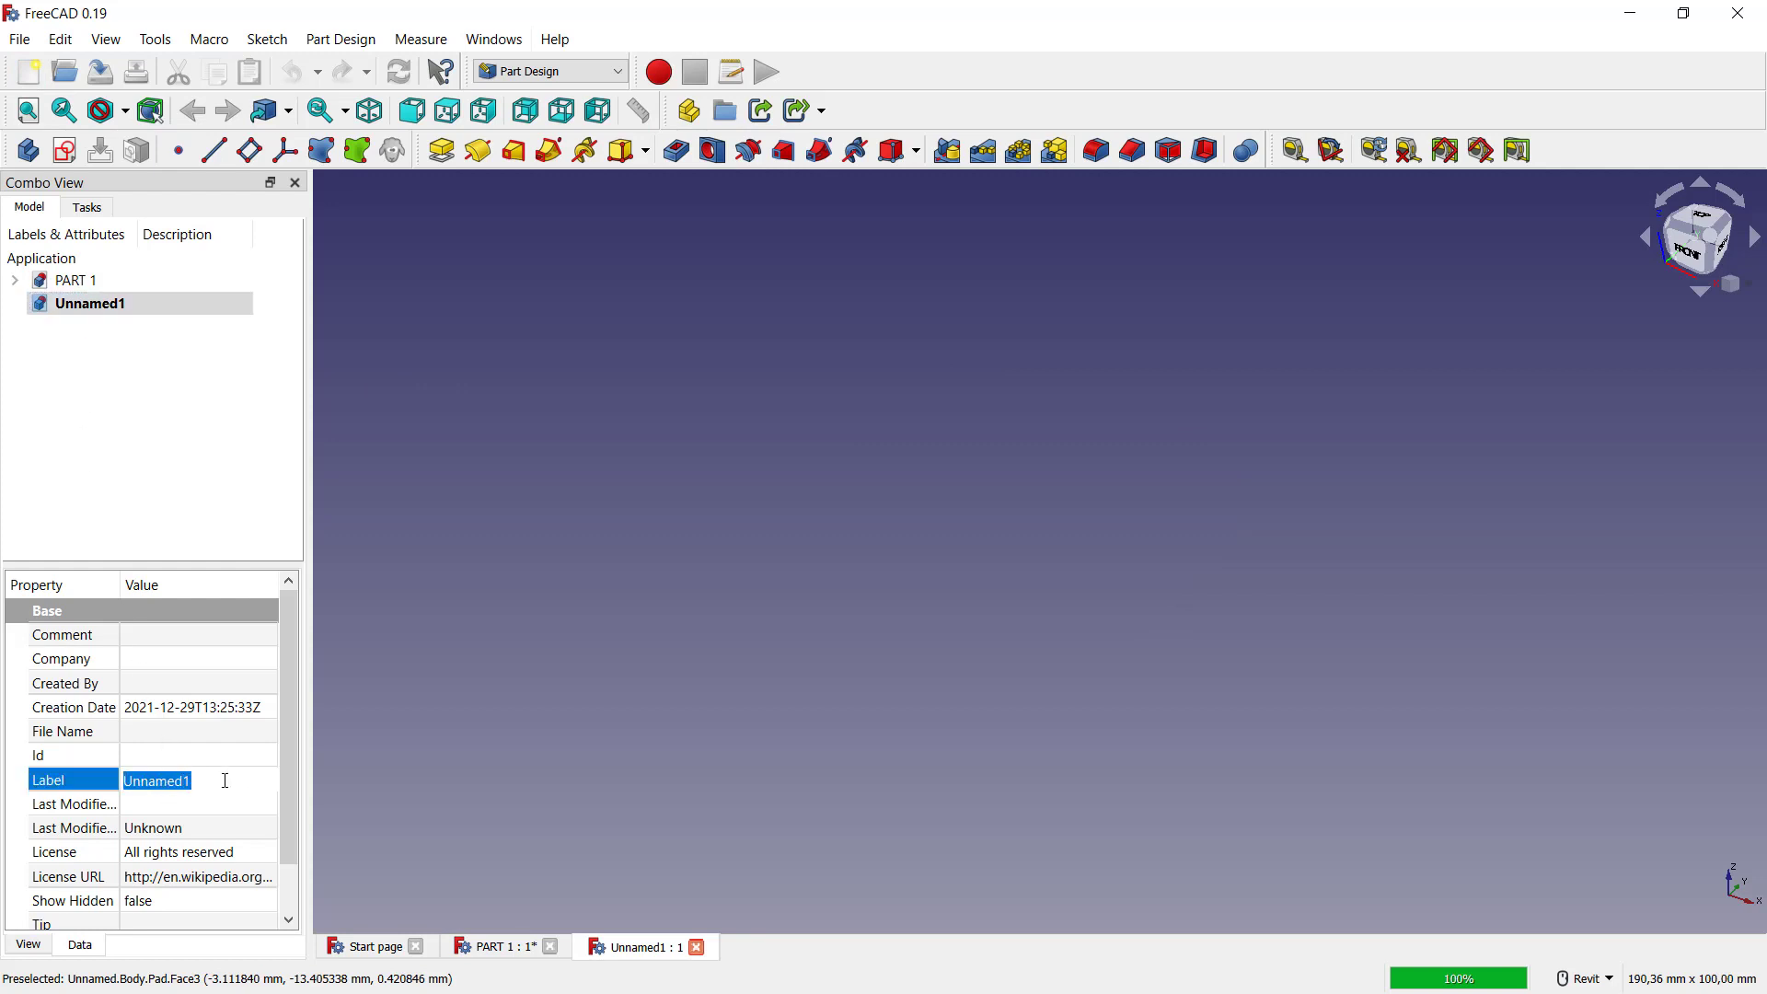
text(pAR)
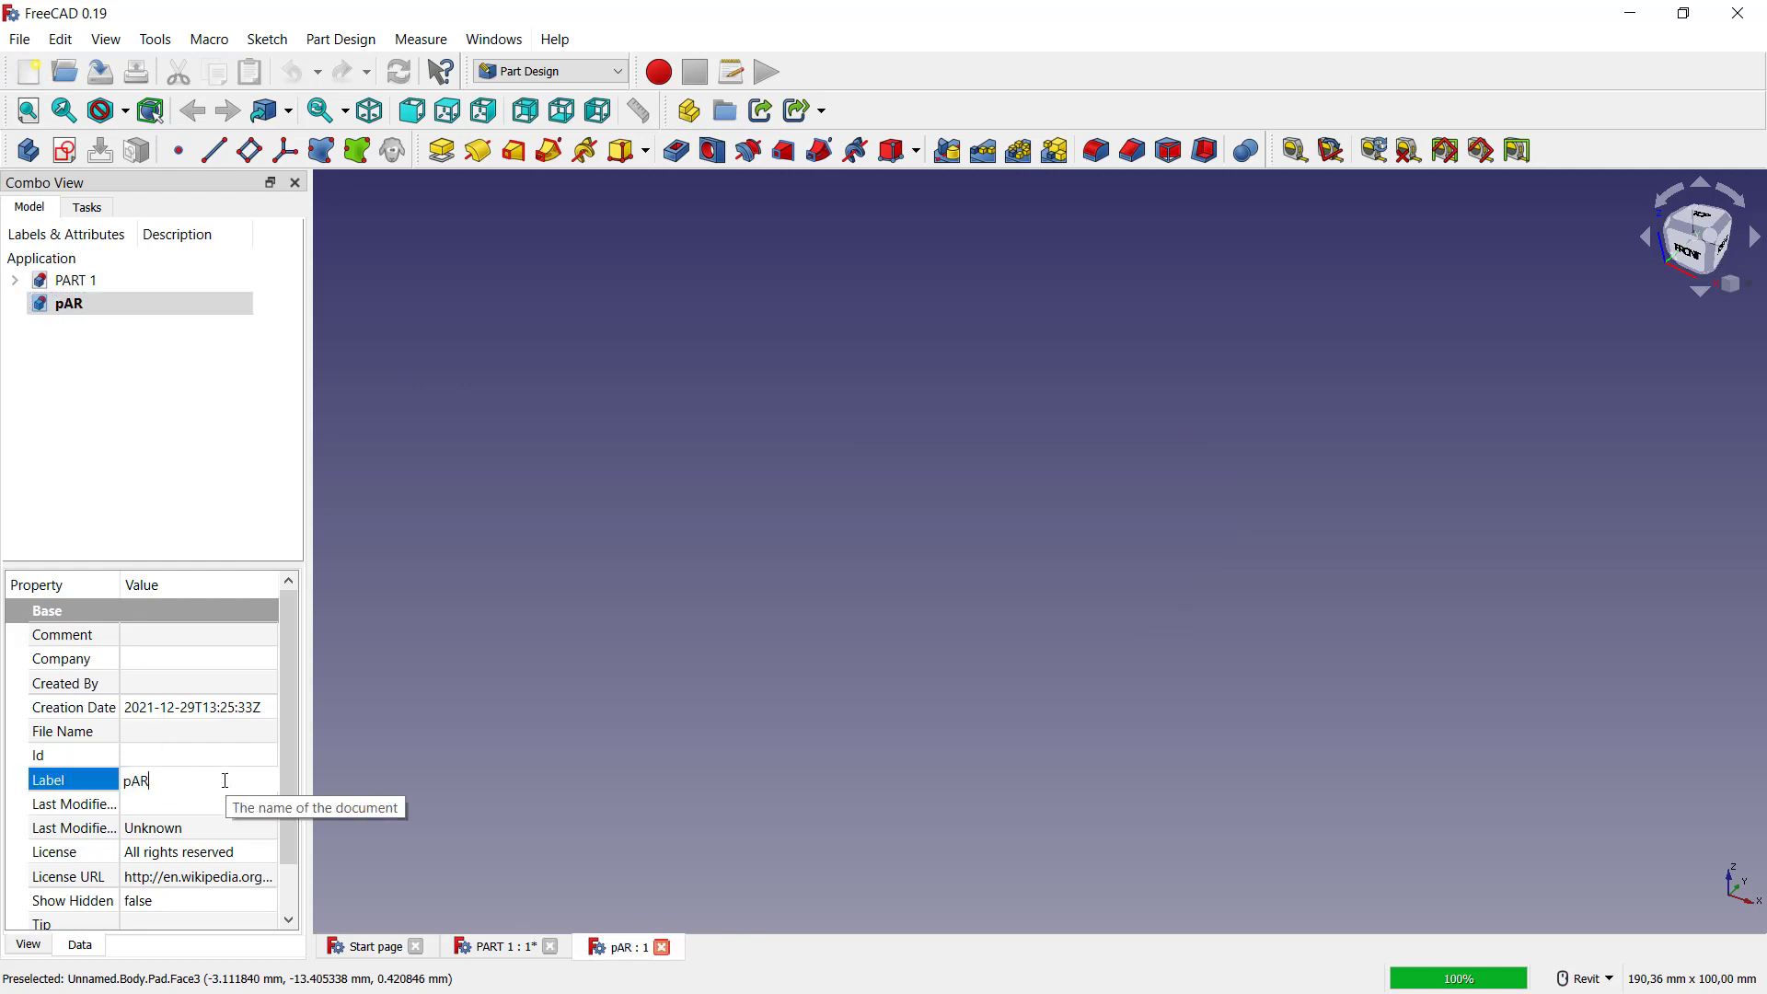
text(PART 2)
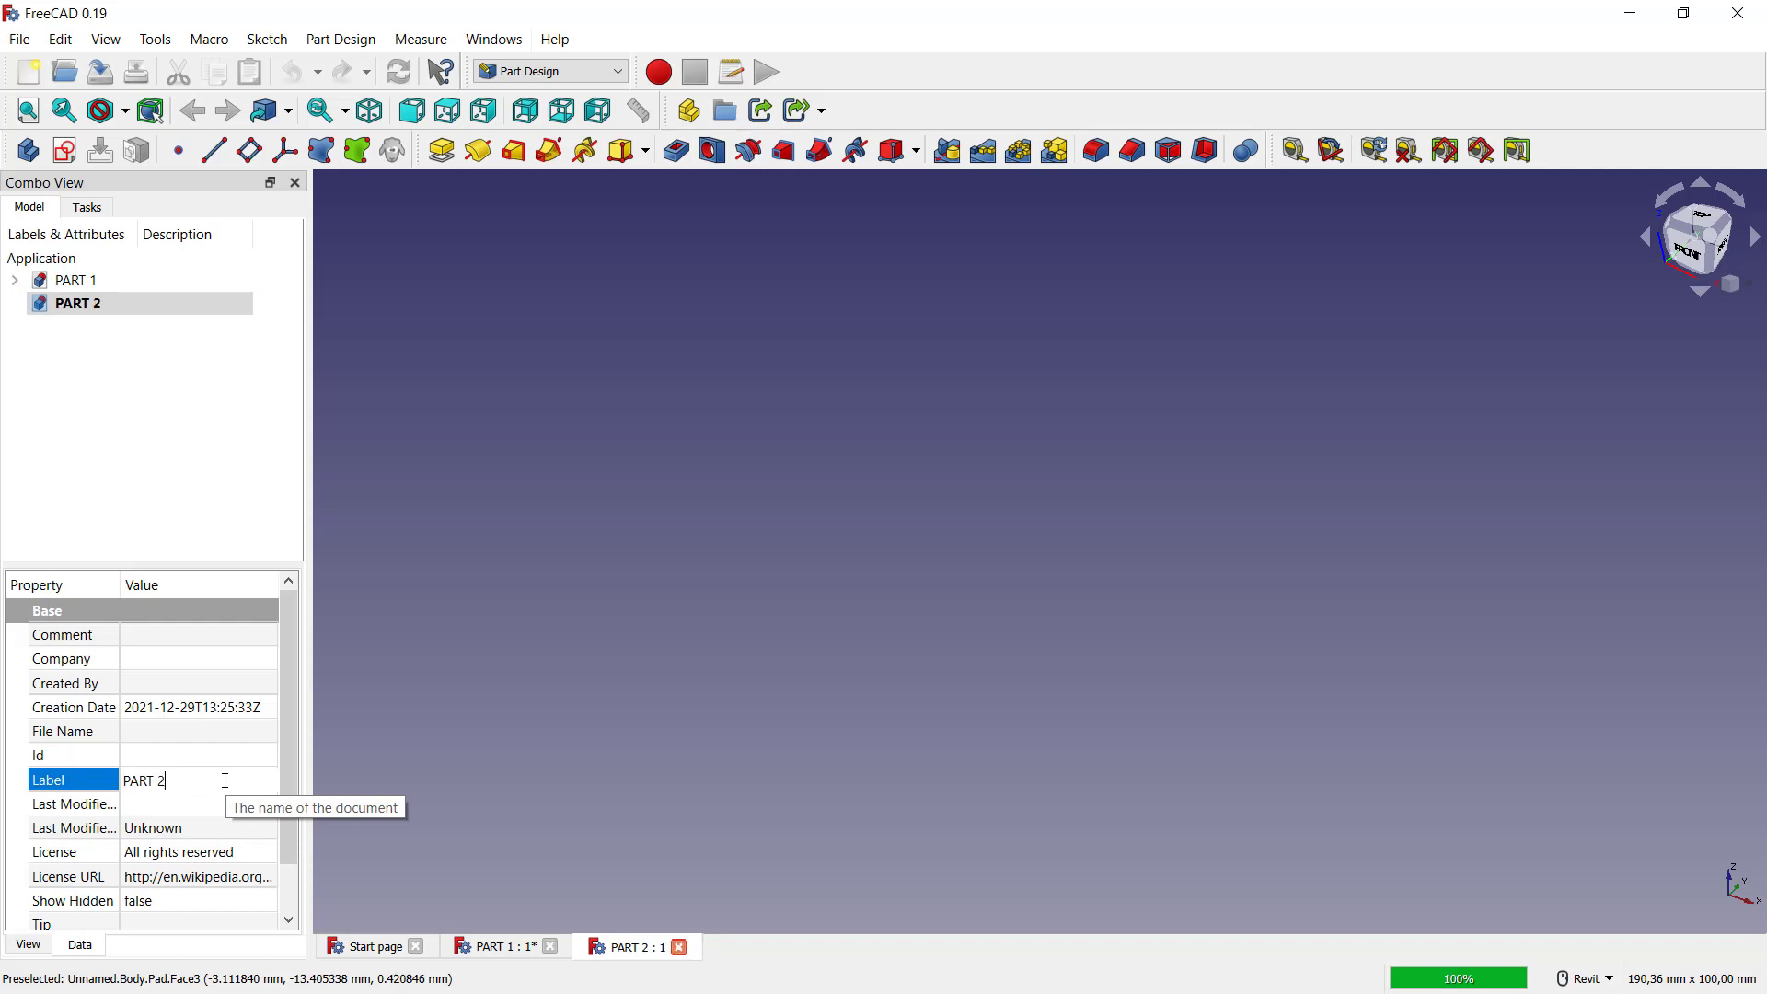
click(374, 476)
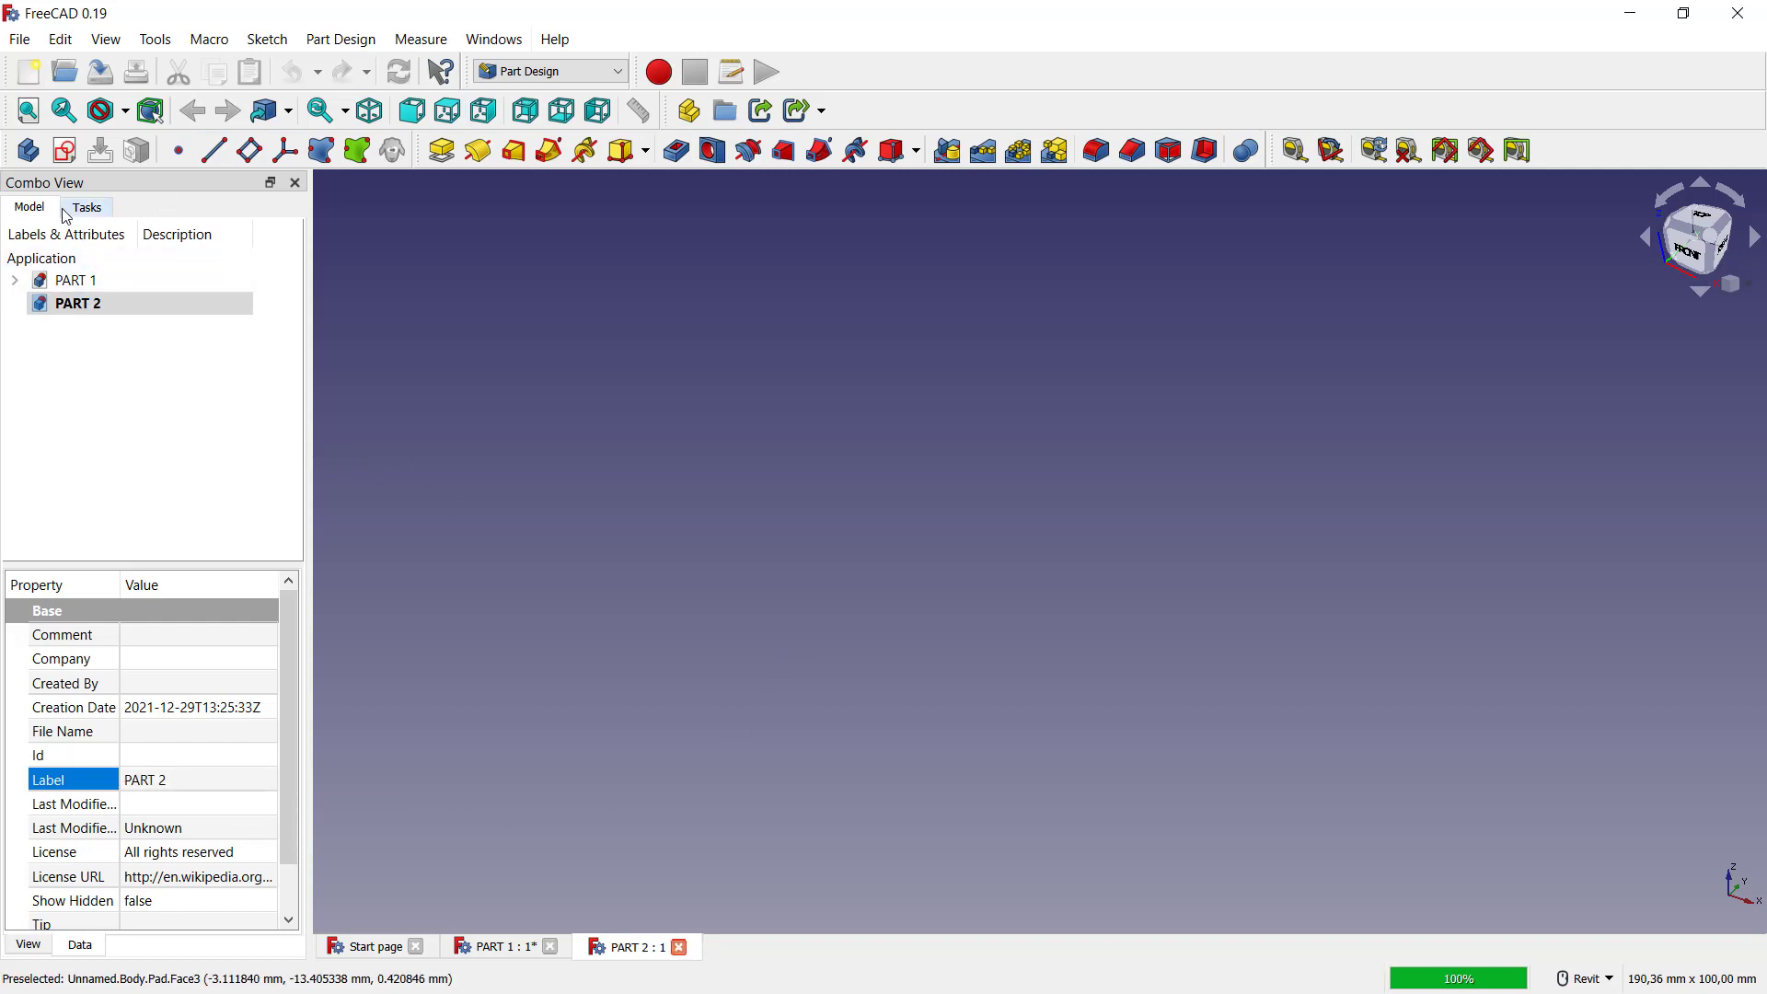
- Sketch a circle in PART 2 and pad it into a cylinder
click(86, 206)
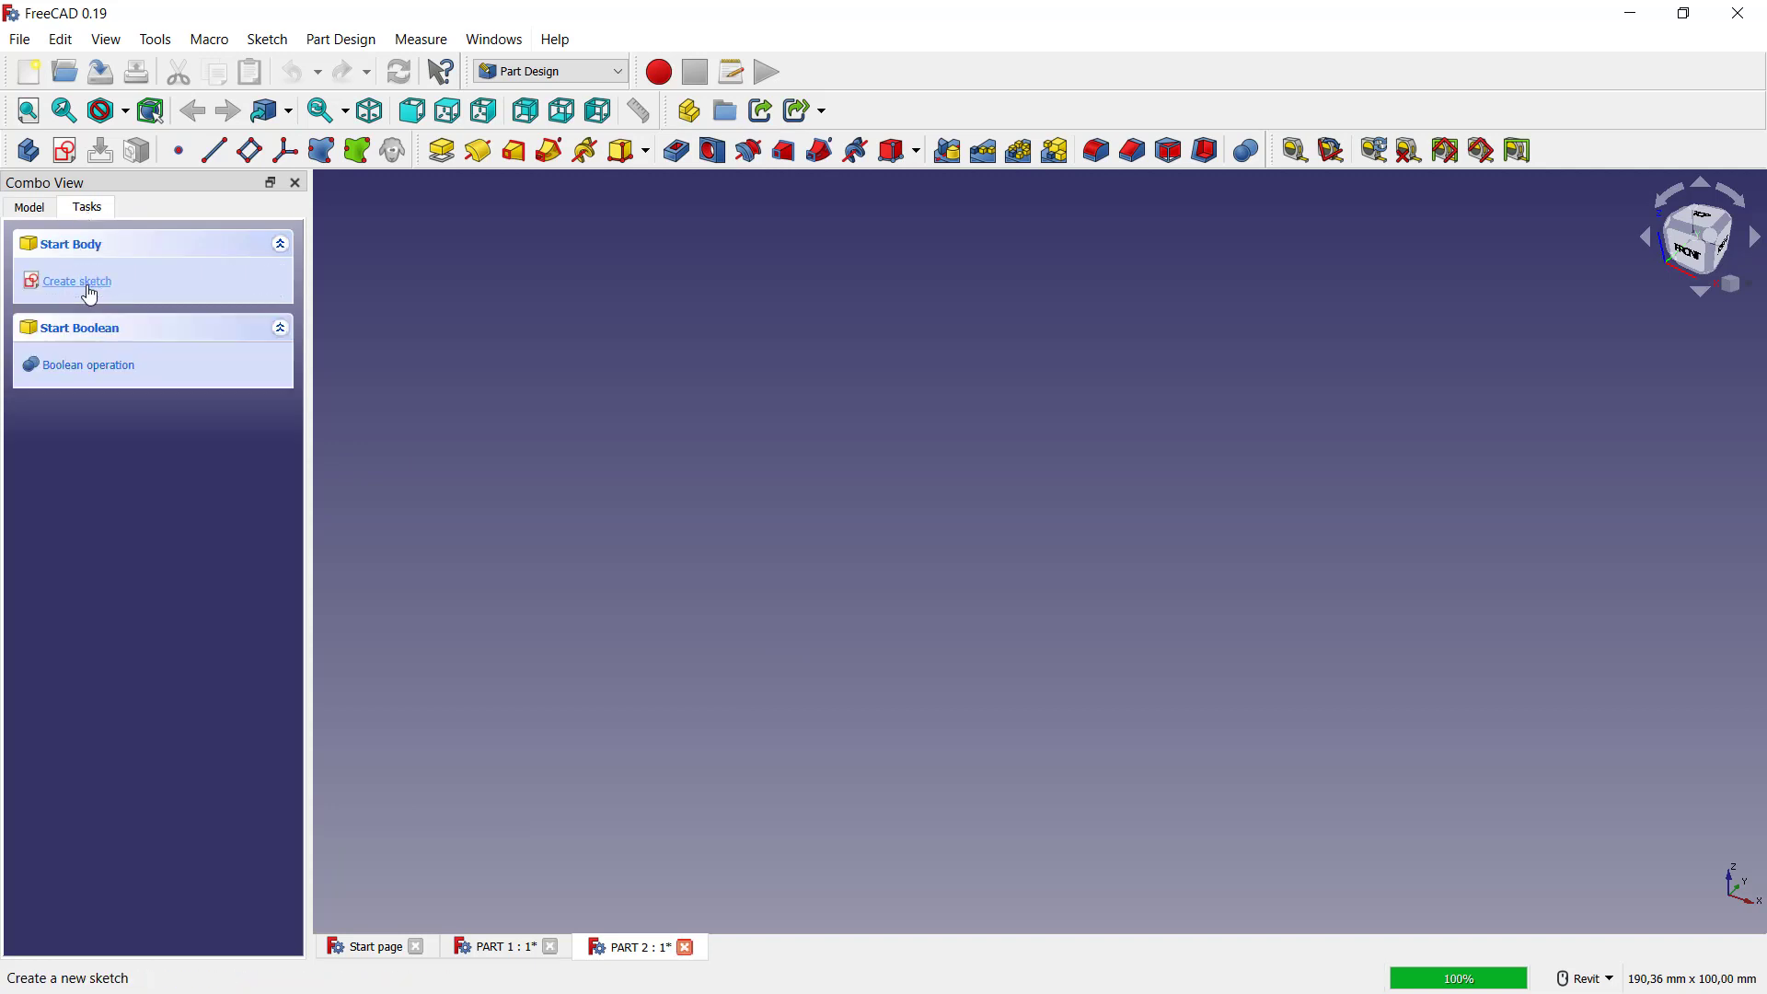
click(75, 281)
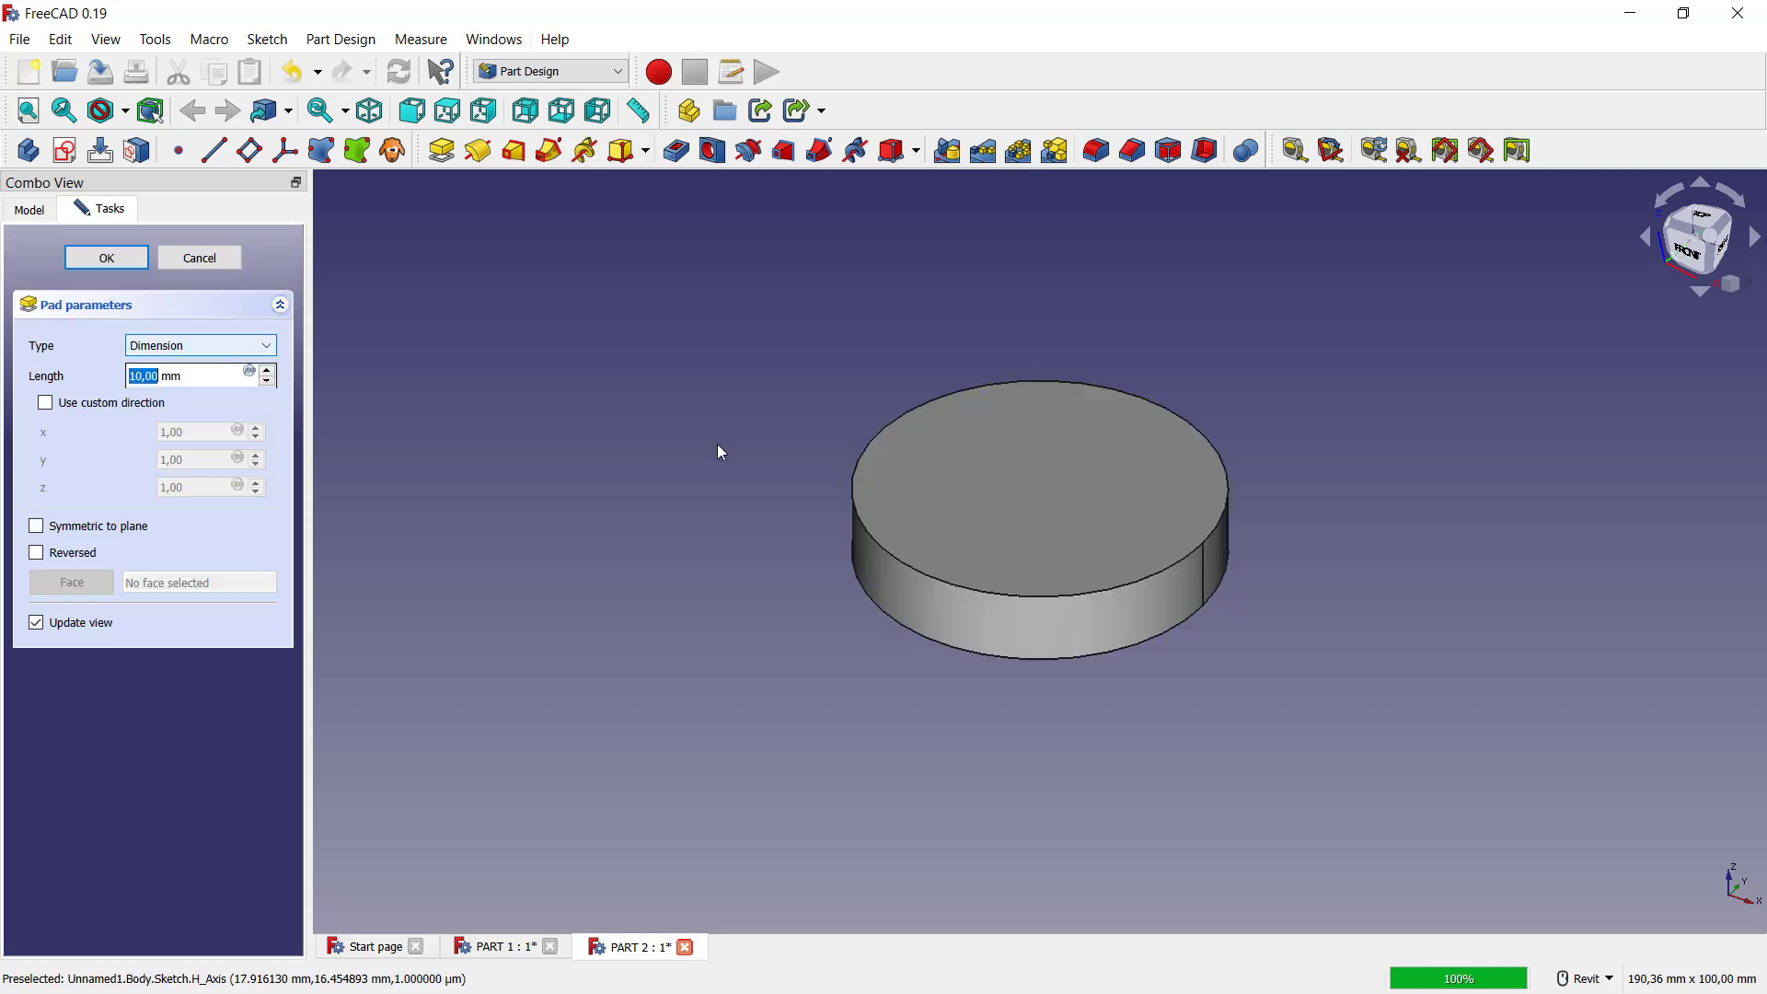
click(106, 256)
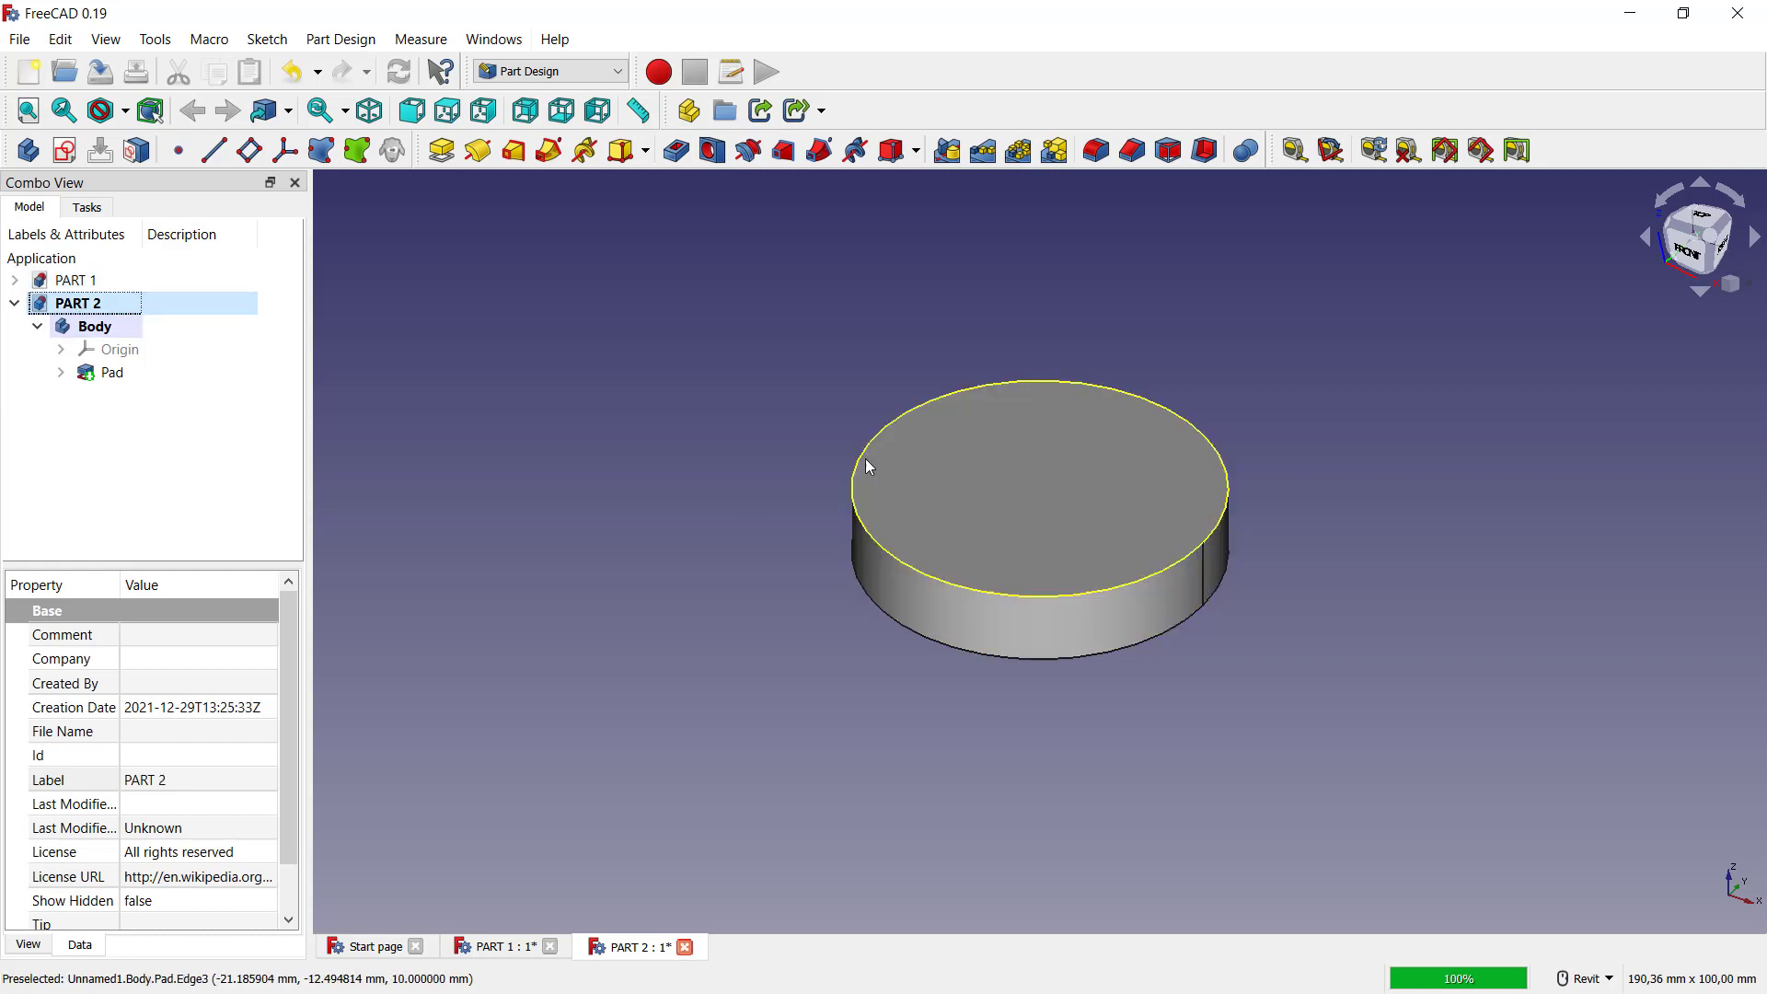
click(493, 945)
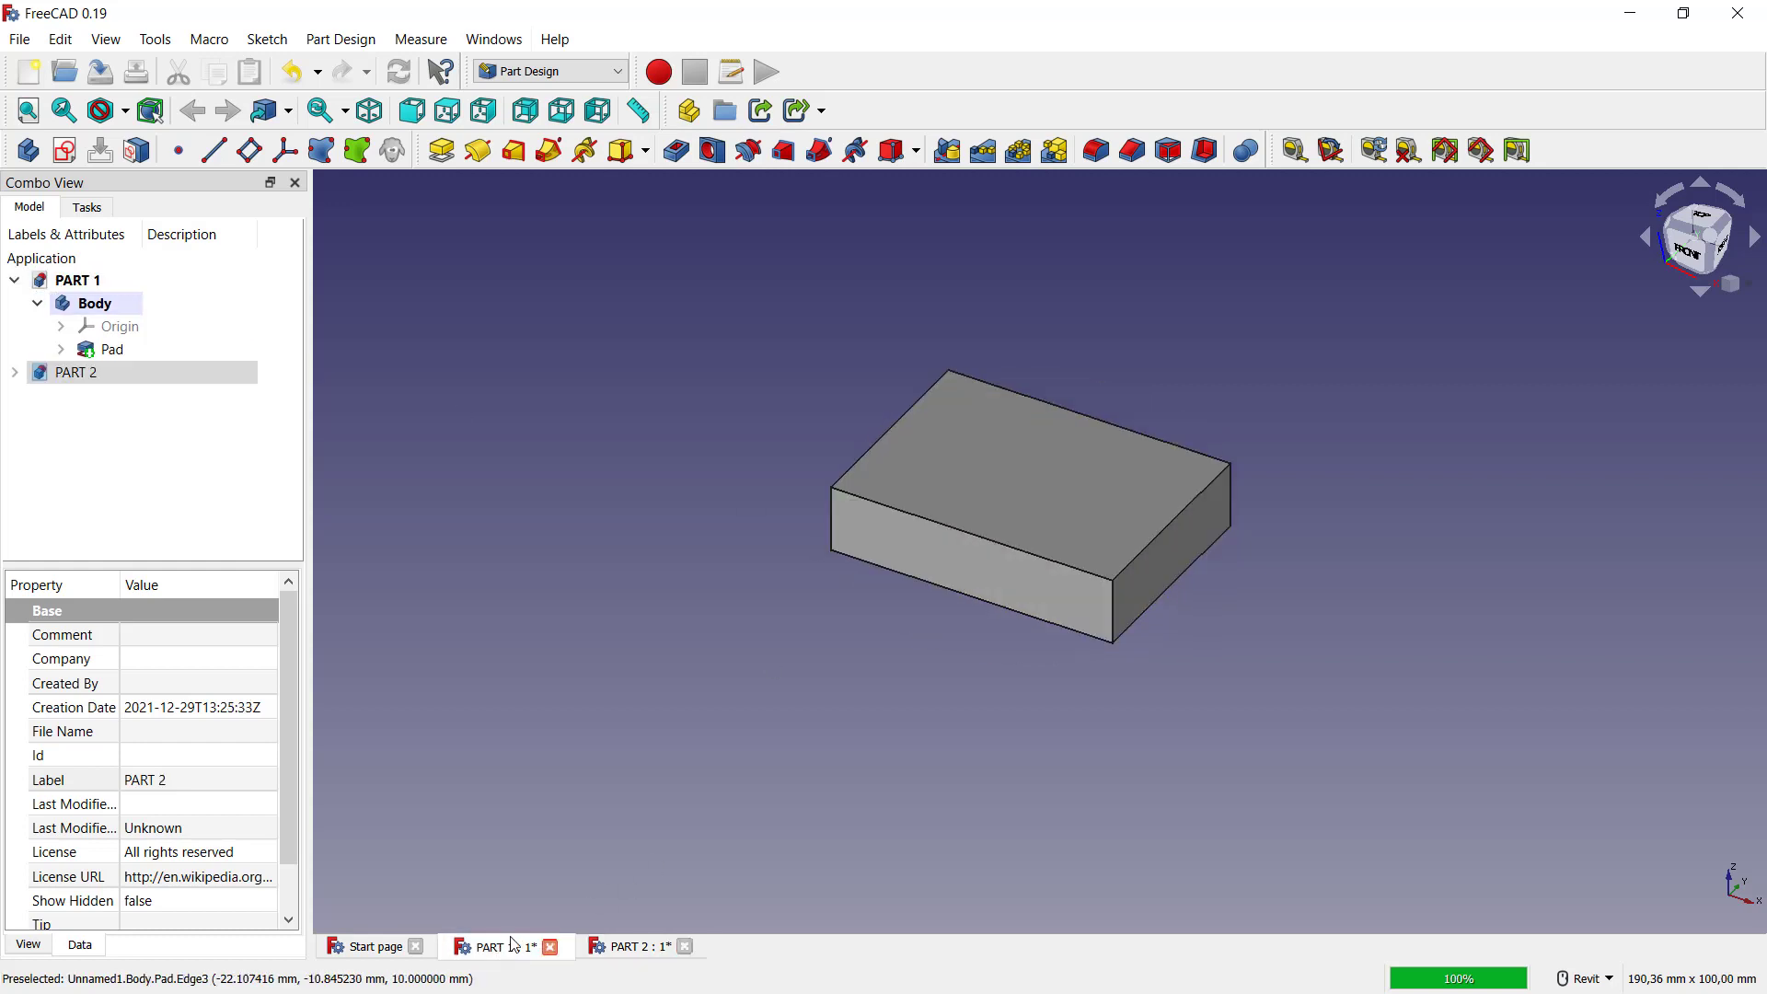
click(639, 947)
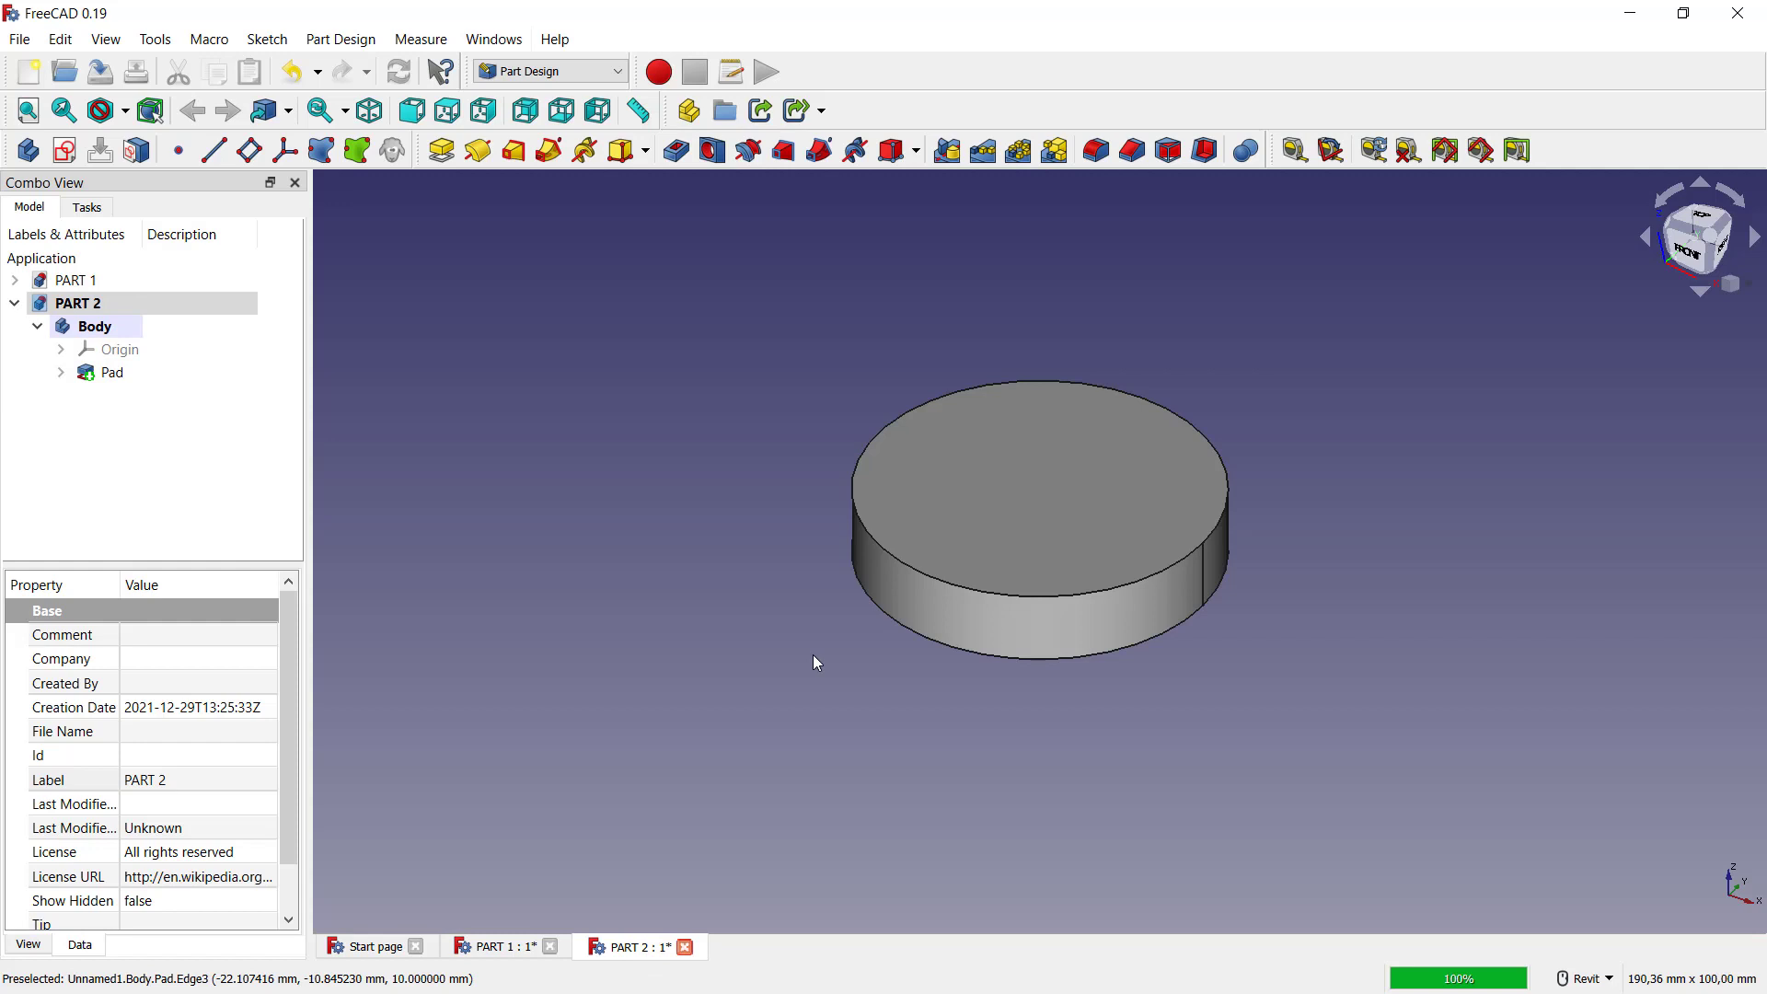